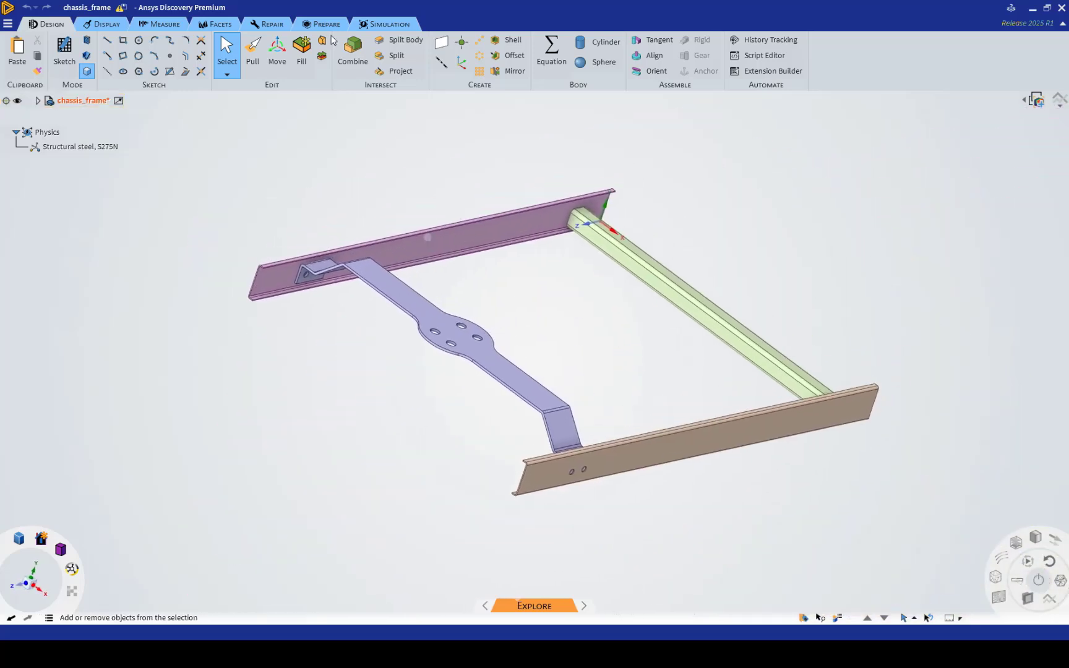
# Start the Midsurface tool from Prepare and set it to detect a 4–10 mm thickness range.
pyautogui.click(326, 24)
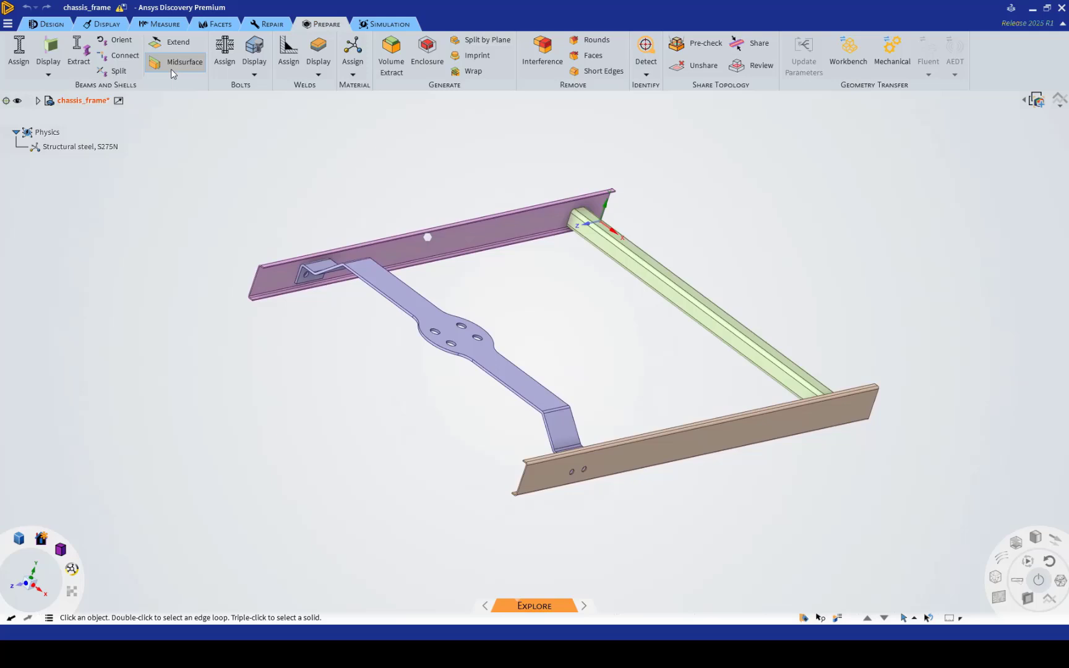
pyautogui.moveTo(179, 62)
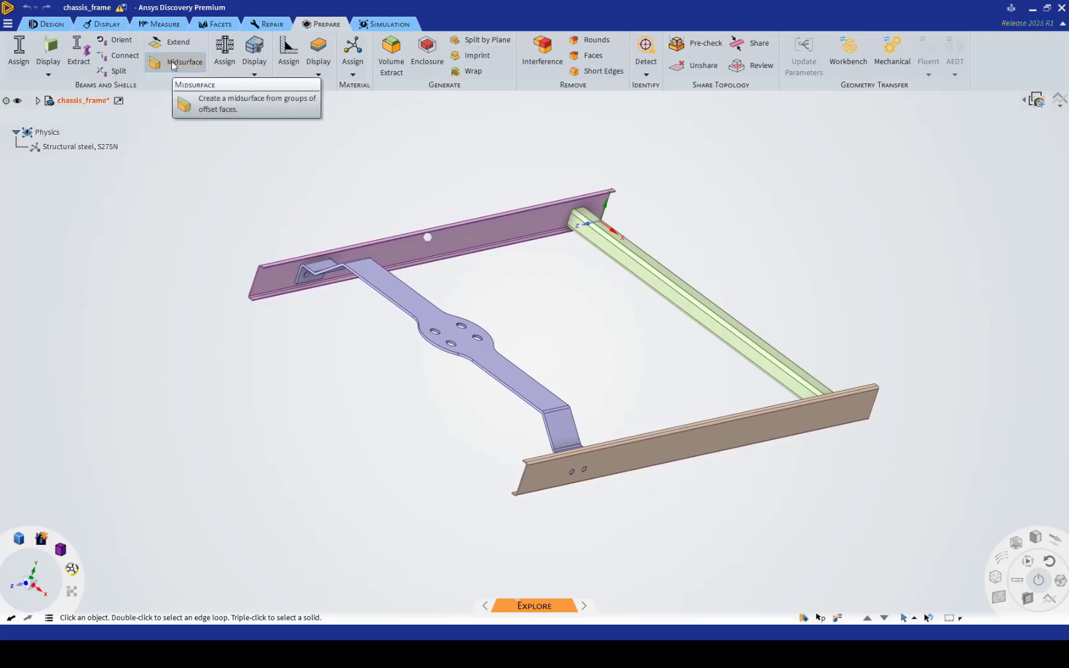
pyautogui.click(175, 62)
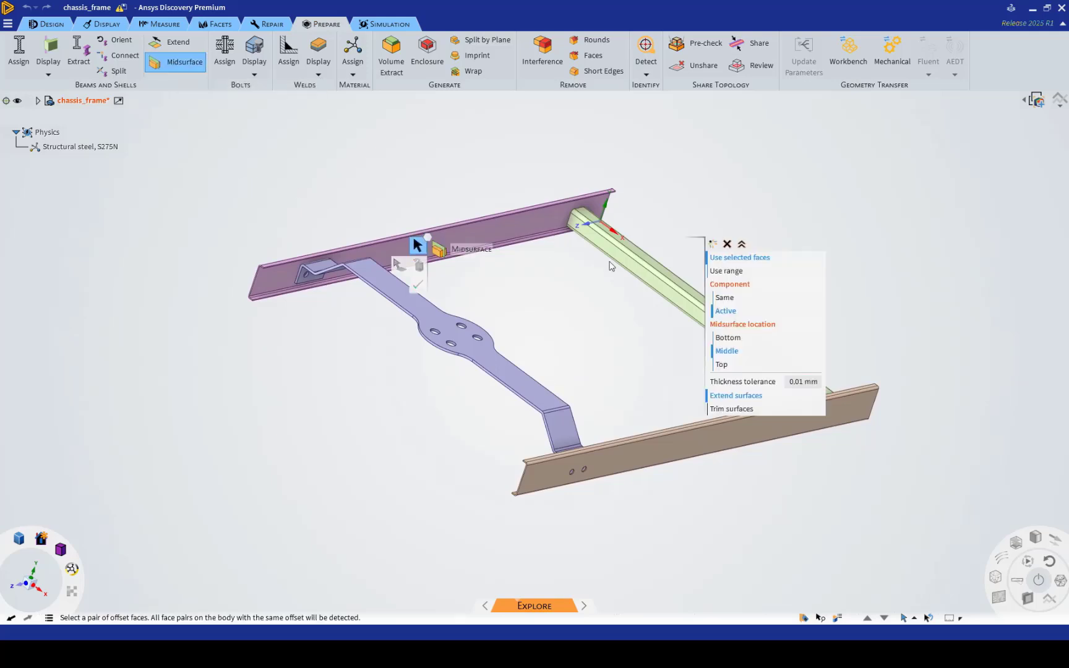
pyautogui.click(725, 271)
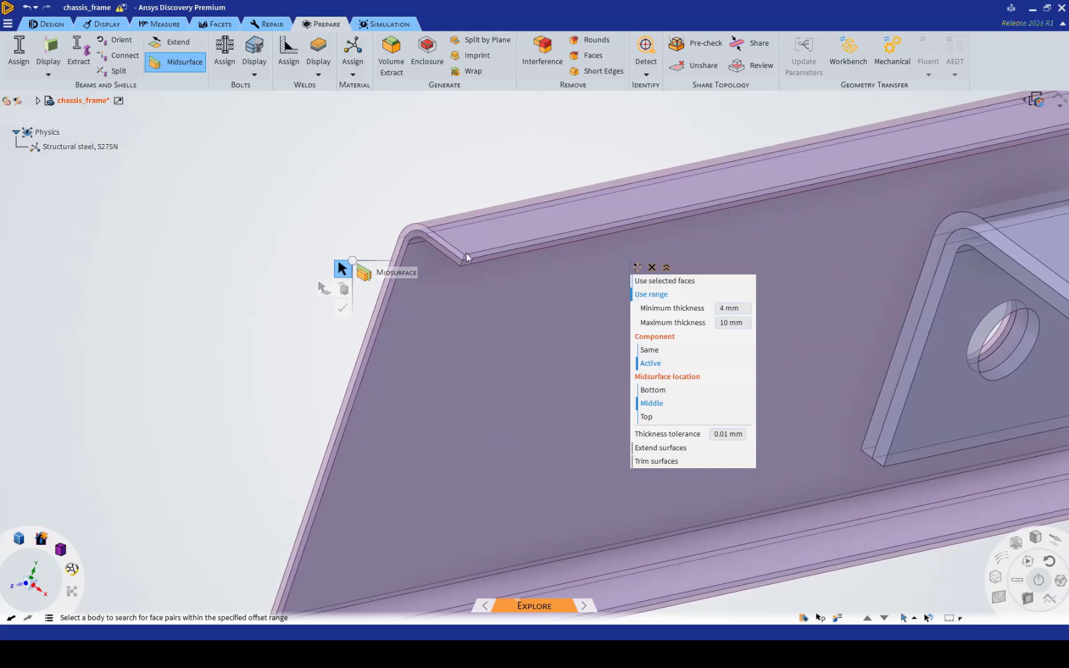
pyautogui.moveTo(305, 199)
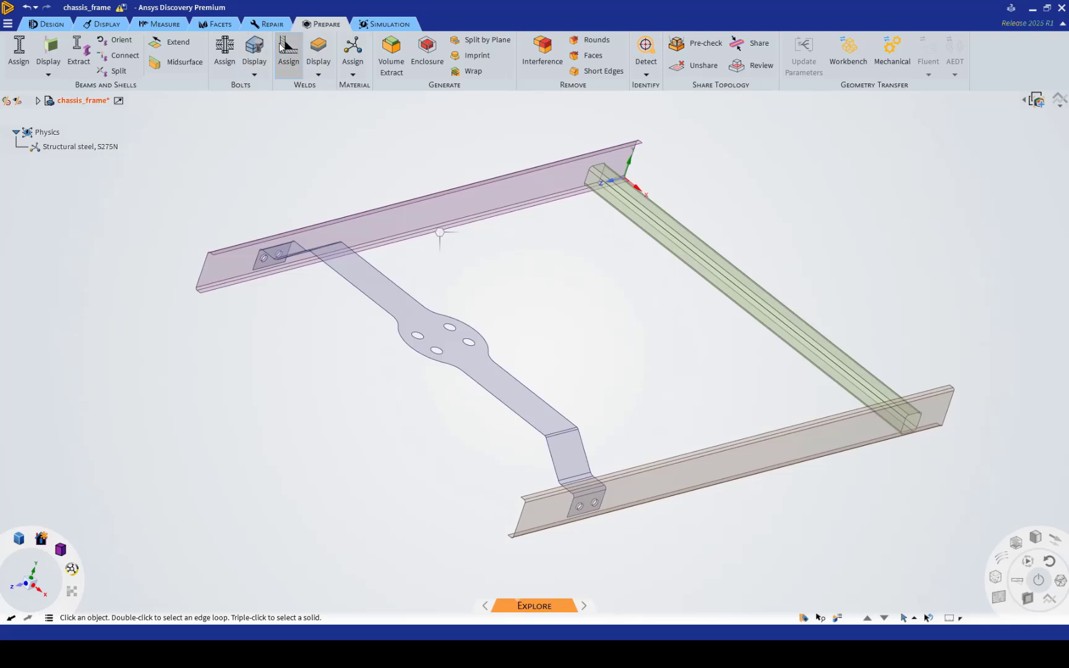
pyautogui.moveTo(287, 48)
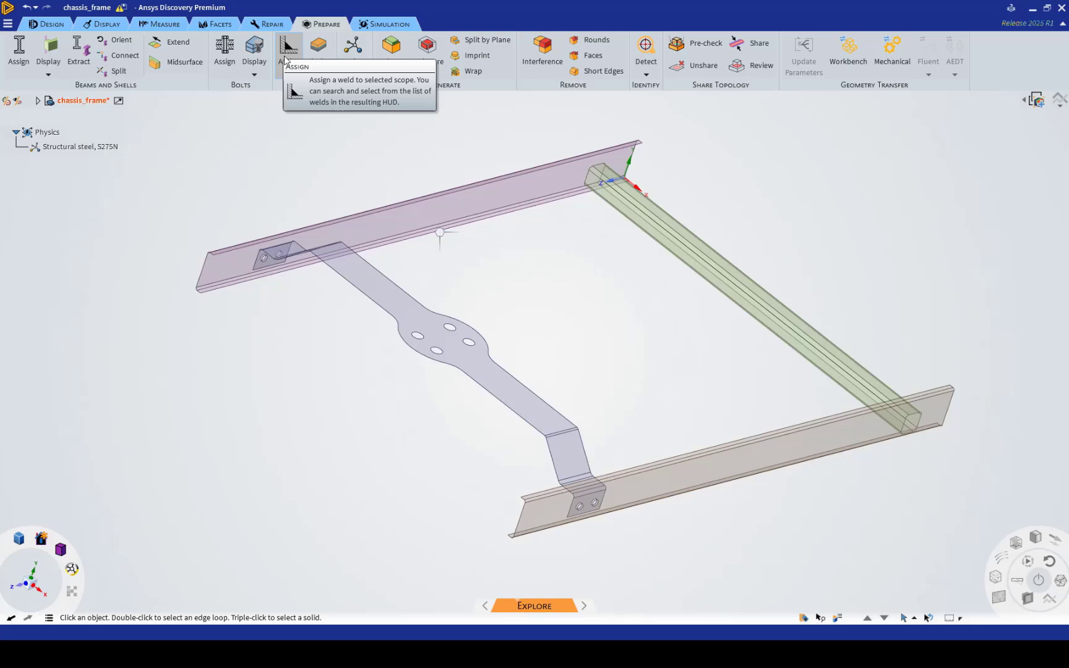
# Assign a 1 mm Fillet Weld on the crossmember tube end edges.
pyautogui.click(288, 50)
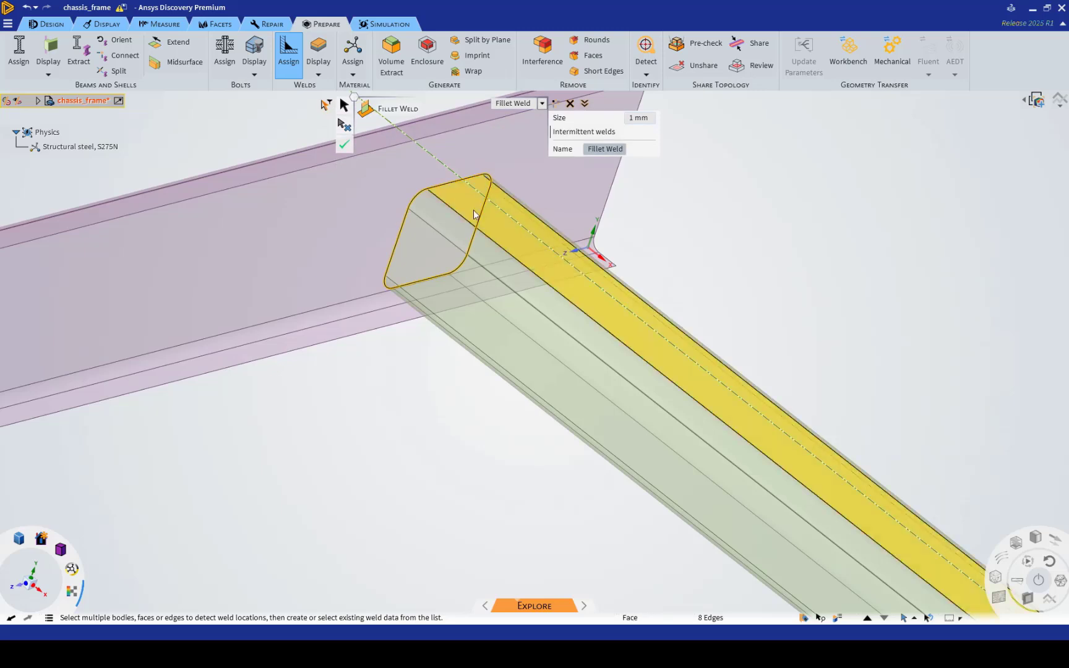
pyautogui.click(343, 146)
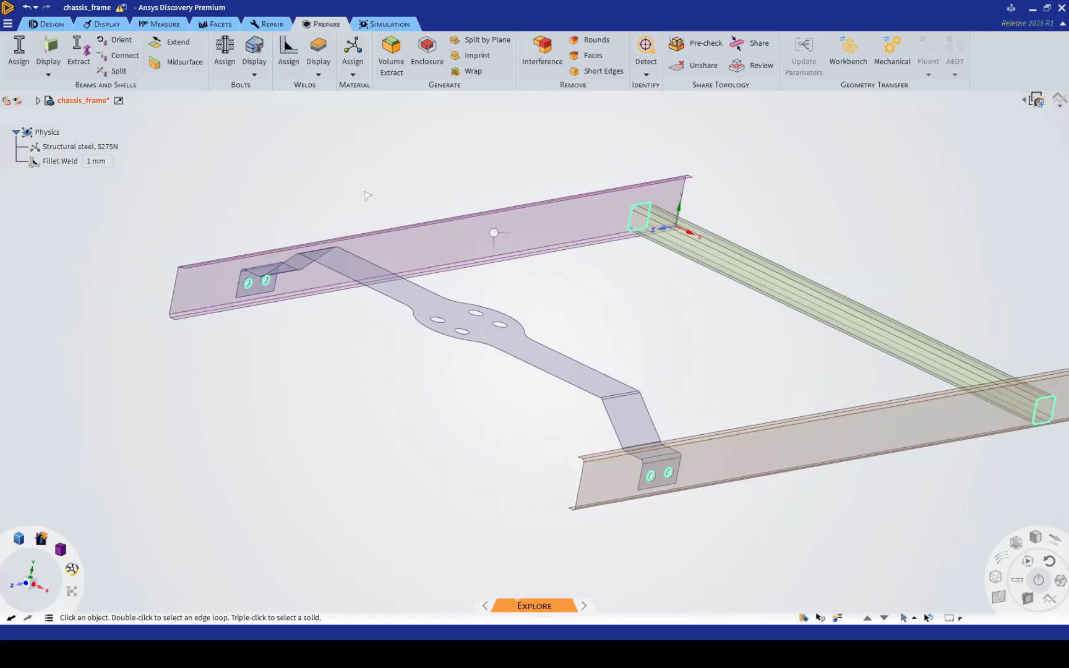
# Bring up Save As for the chassis frame document.
pyautogui.click(60, 161)
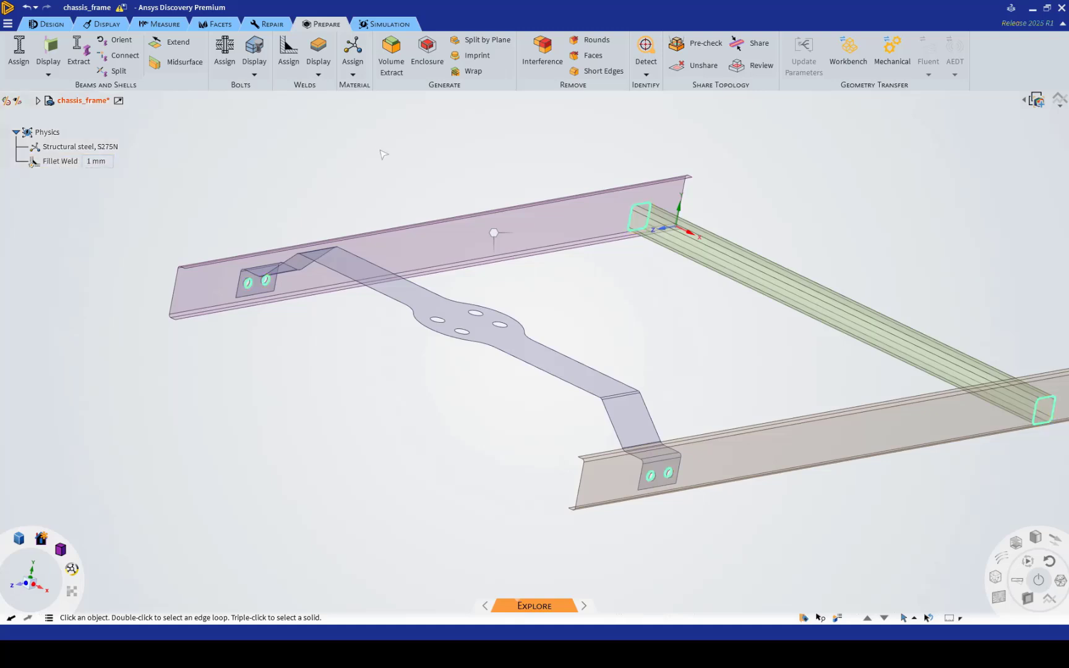
pyautogui.moveTo(849, 133)
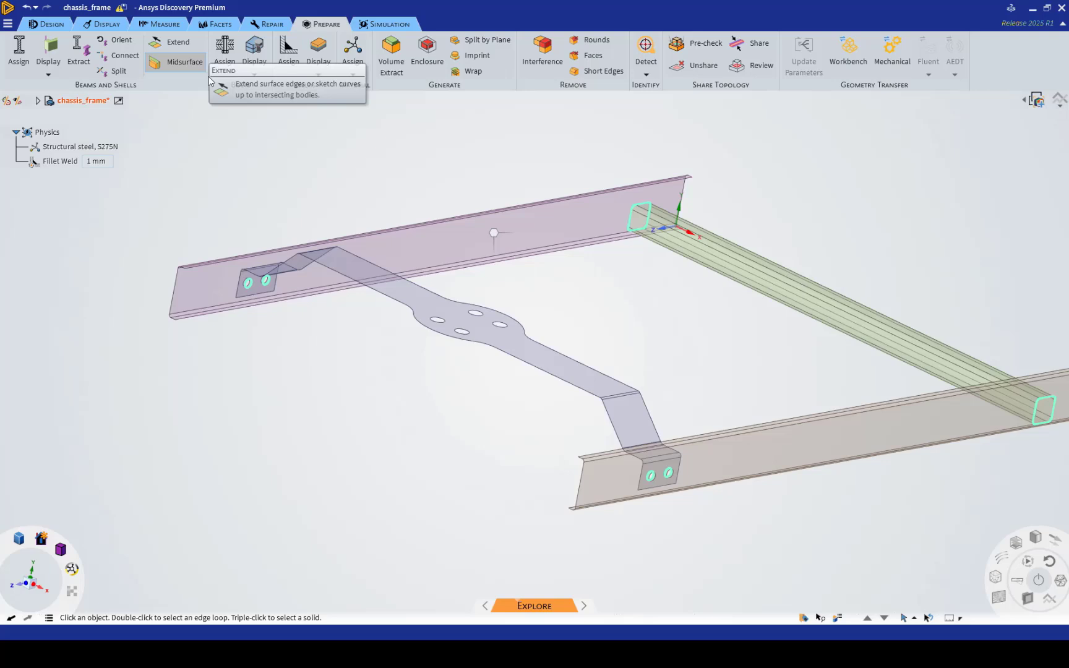
pyautogui.moveTo(891, 47)
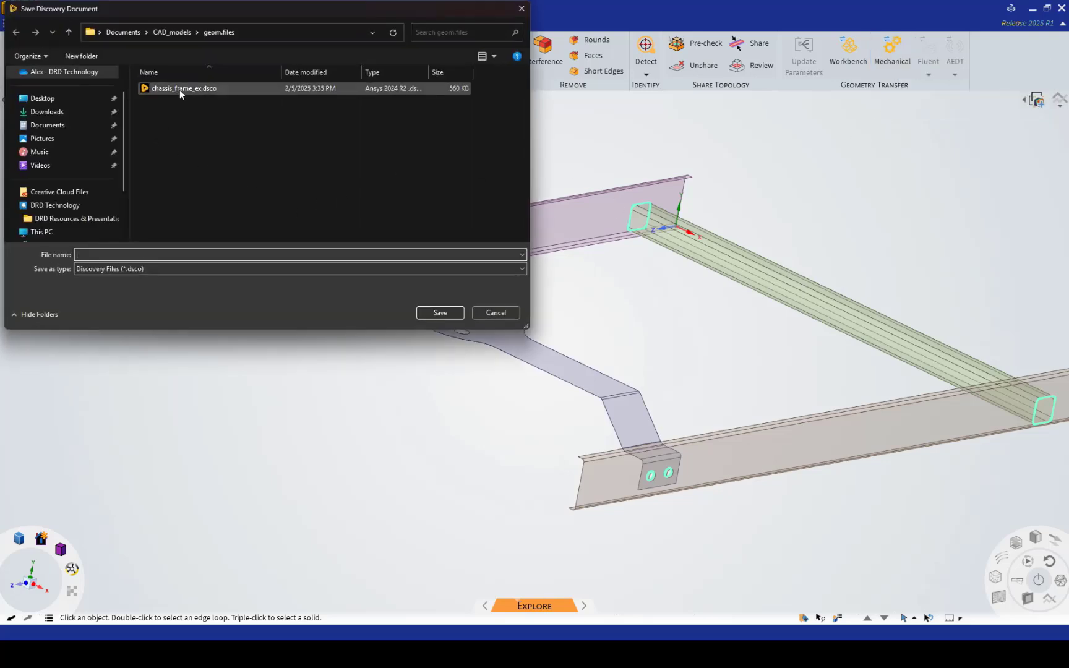
# Choose the existing chassis_frame_ex.dsco file to overwrite on save.
pyautogui.click(439, 311)
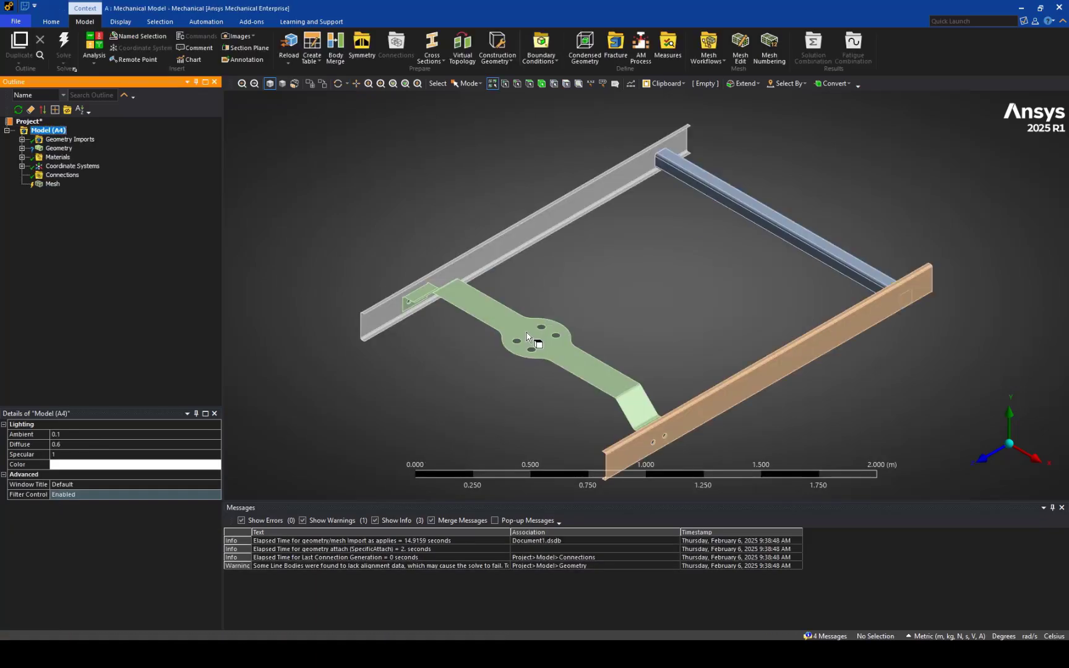
# Inspect the bracket end and select all 20 fillet weld line bodies under Geometry.
pyautogui.moveTo(525, 342); pyautogui.dragTo(501, 276)
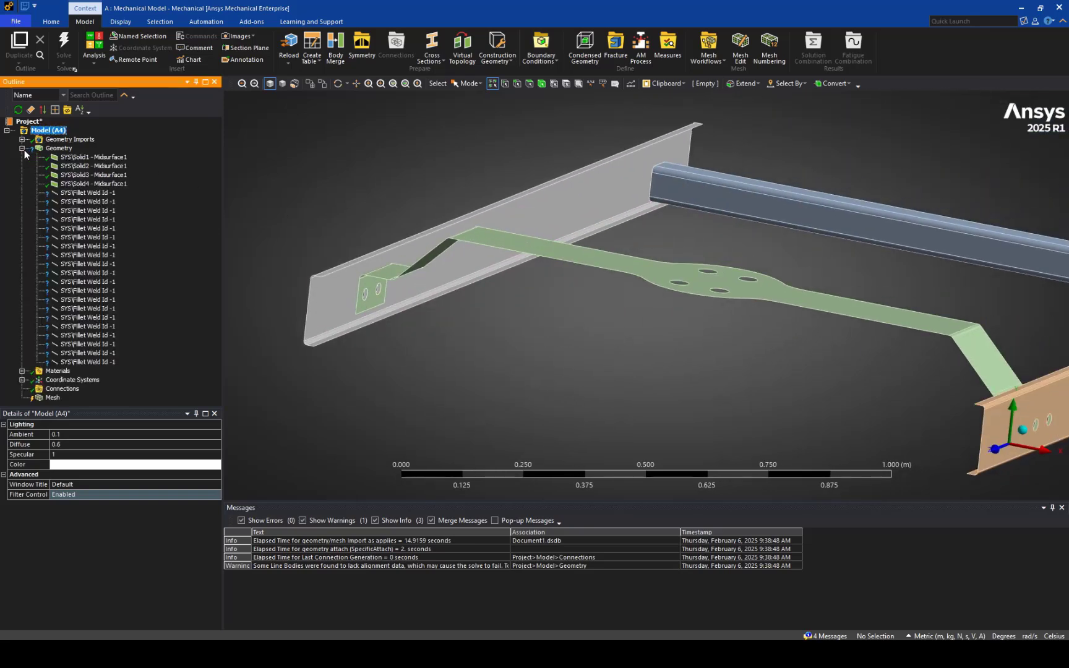
pyautogui.click(84, 193)
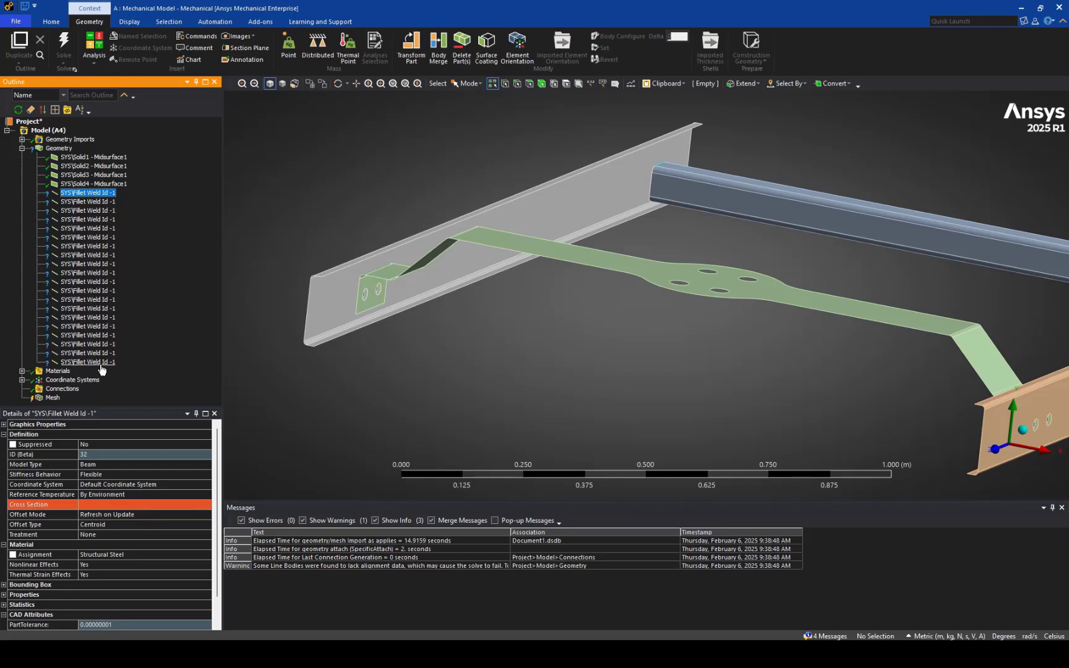
pyautogui.click(89, 361)
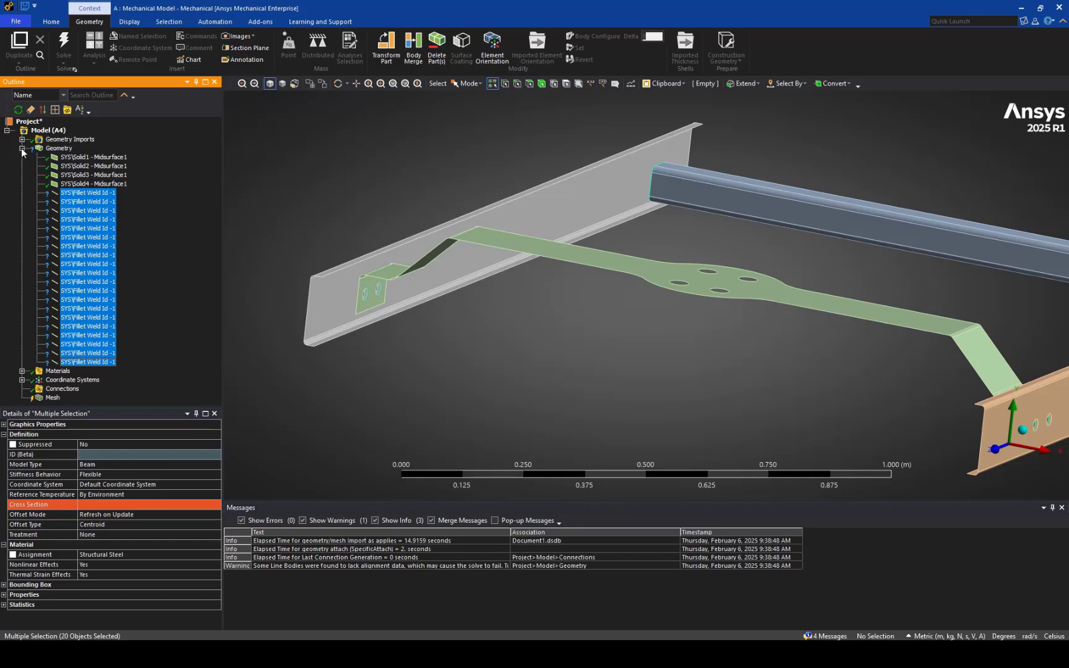
pyautogui.click(47, 183)
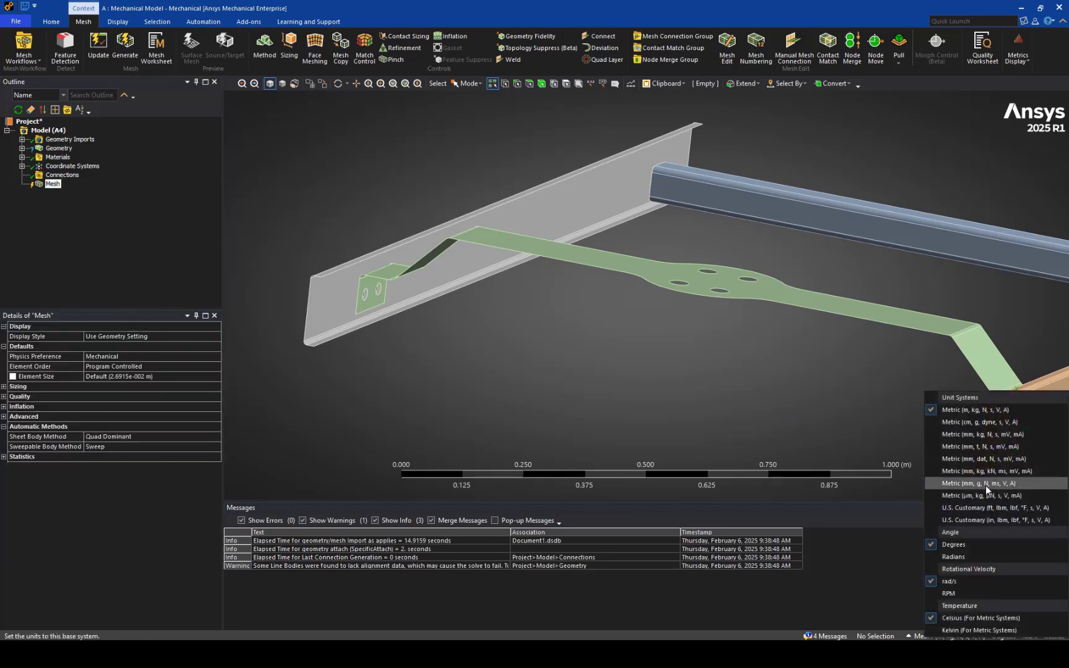
# Switch to Metric (mm, kg, N, s, mV, mA) units, set element size 10 mm, and add a Method control.
pyautogui.click(981, 435)
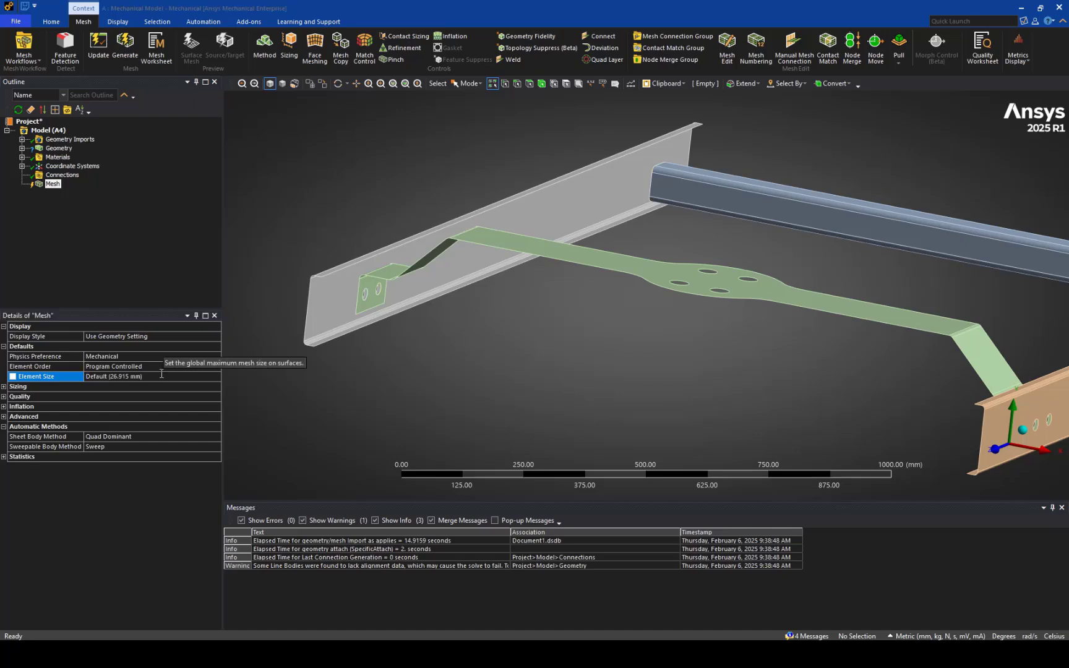
pyautogui.write('10.0 mm')
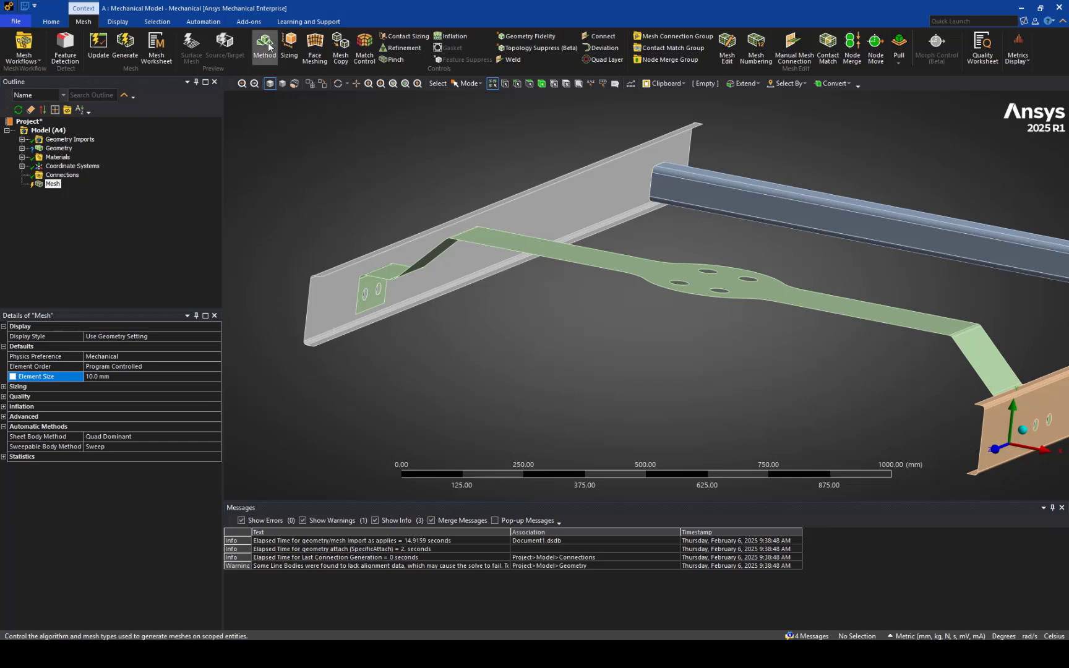
pyautogui.click(262, 43)
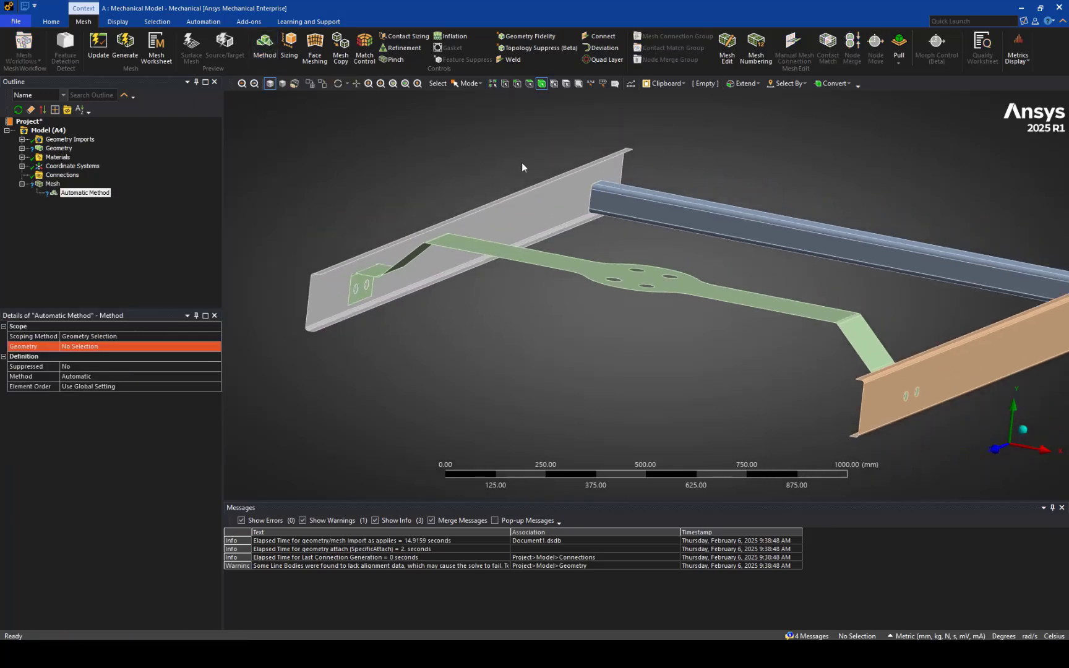
# Set the mesh method to Automatic (PrimeMesh) with quadrilateral shells on all bodies.
pyautogui.click(99, 346)
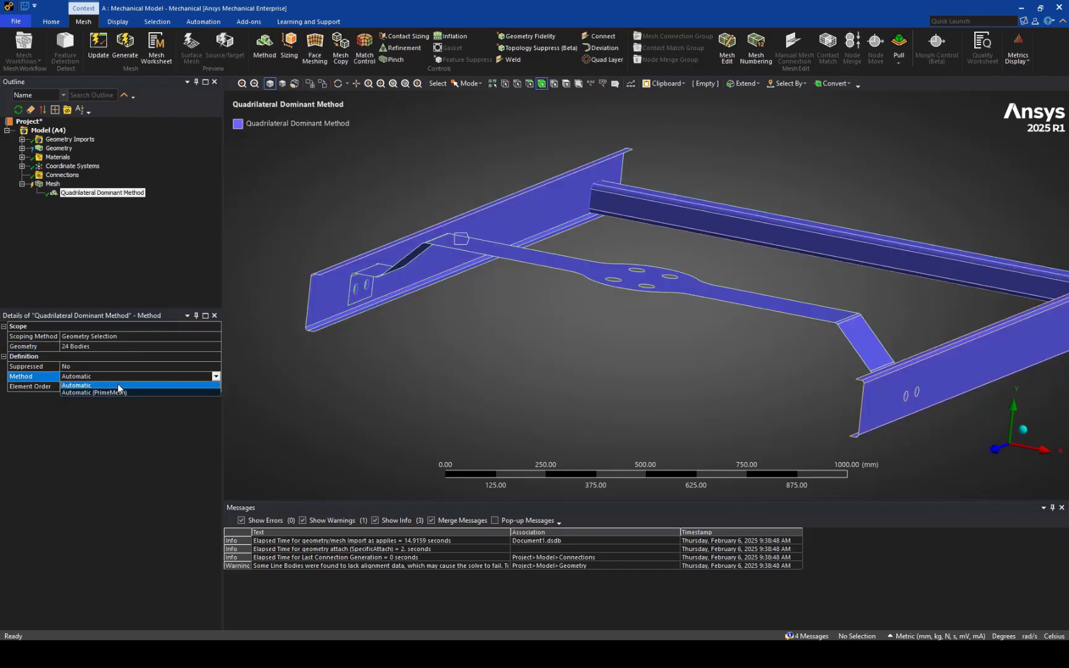
pyautogui.click(84, 392)
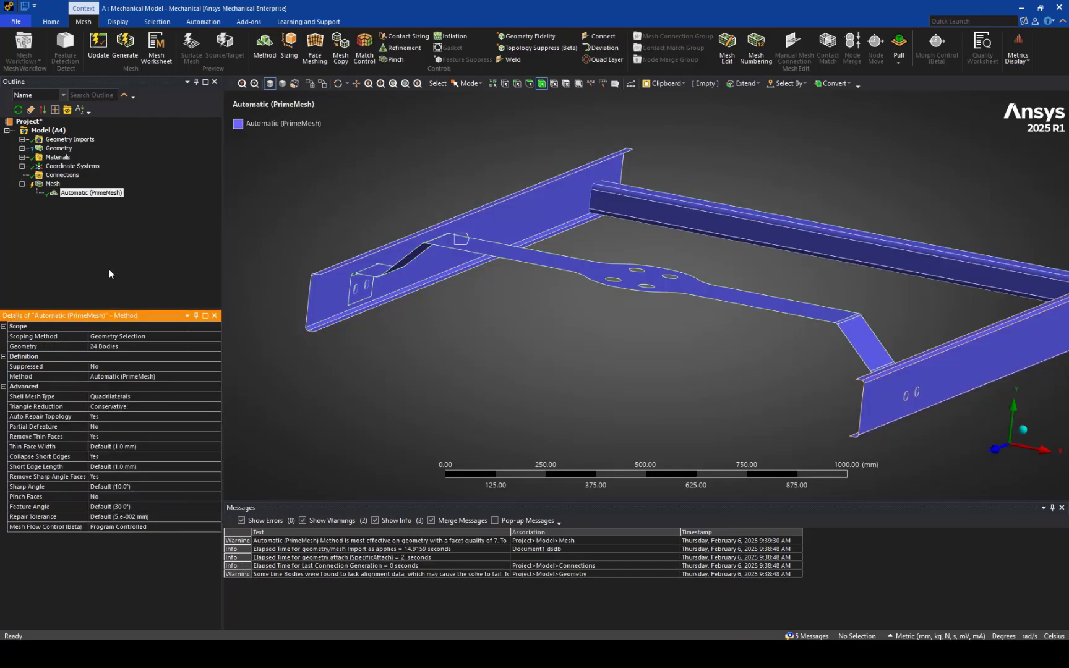
pyautogui.moveTo(285, 278)
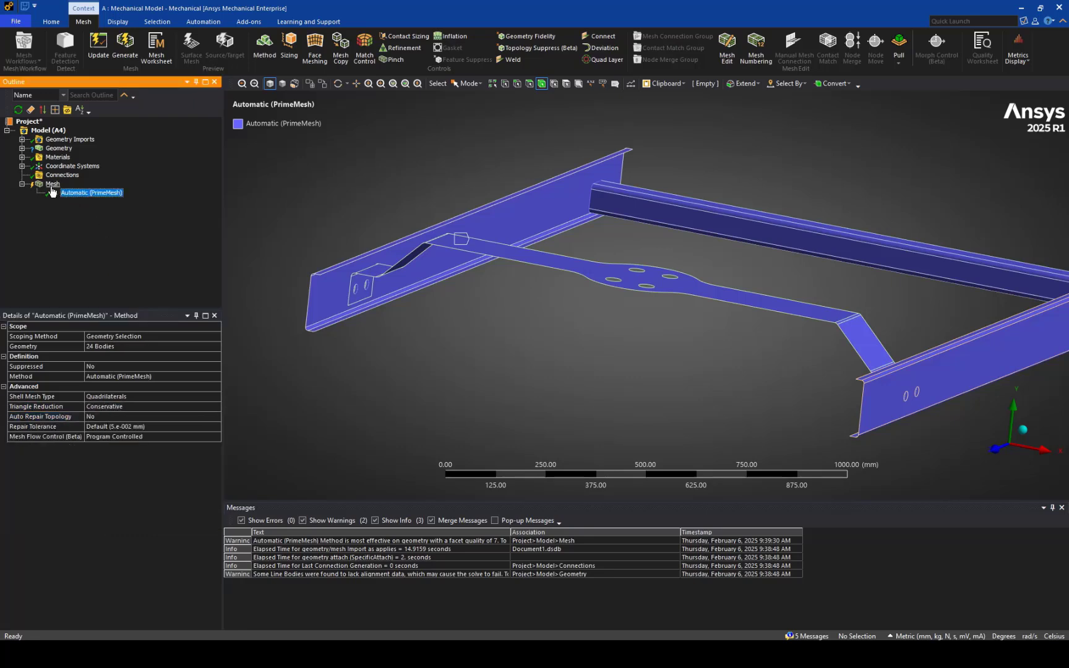
pyautogui.click(52, 183)
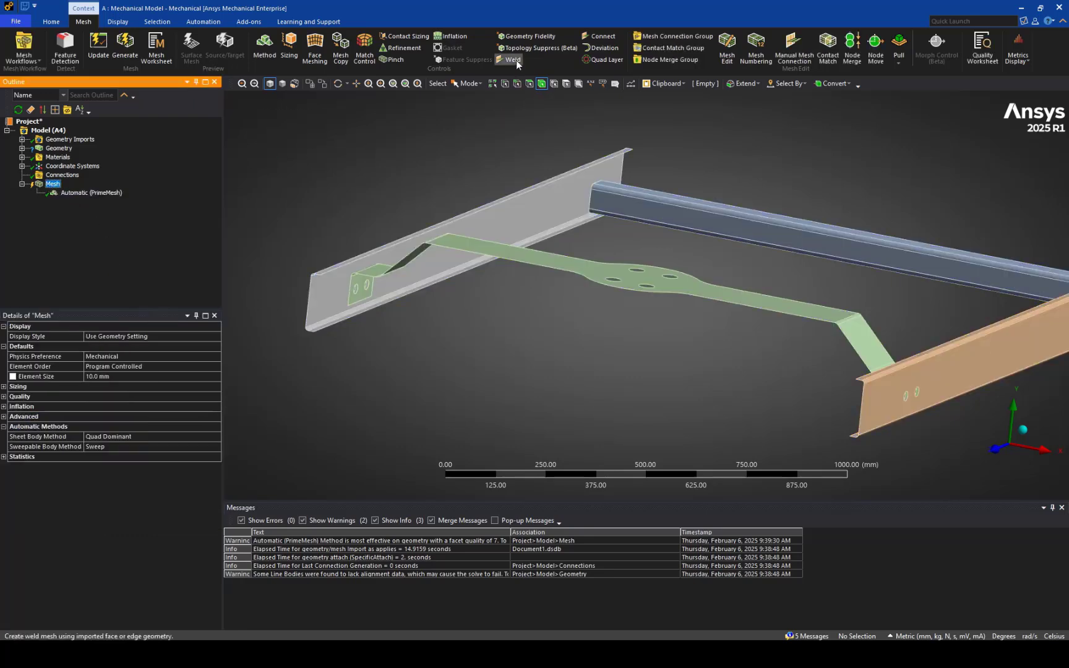
# Add a Weld mesh control using a worksheet with controls for all 20 weld curves.
pyautogui.click(515, 59)
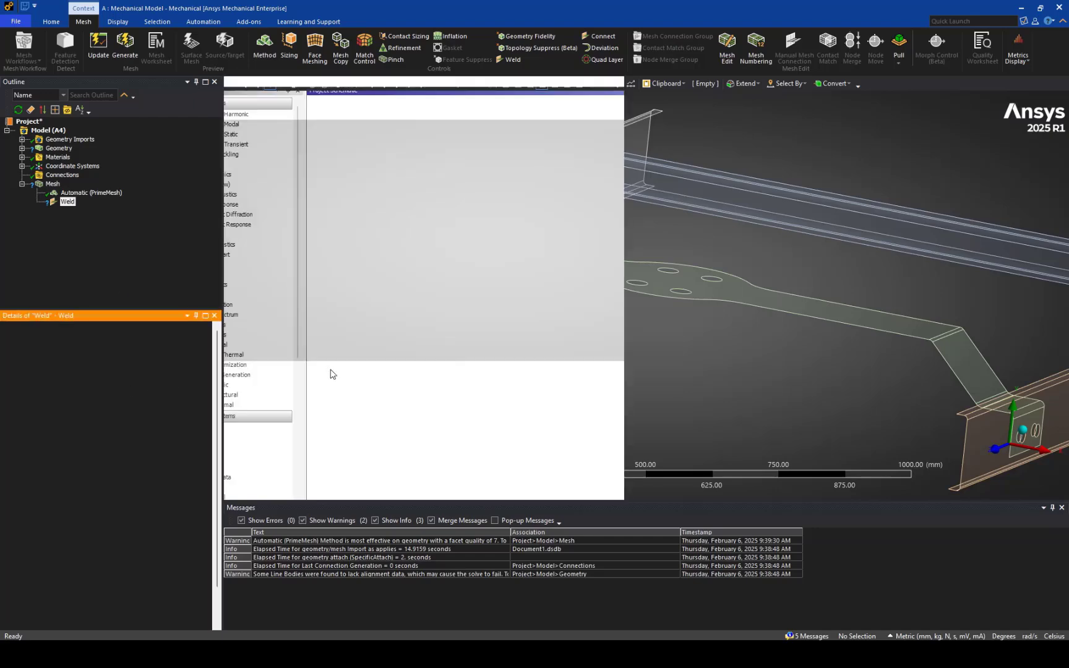
pyautogui.click(157, 49)
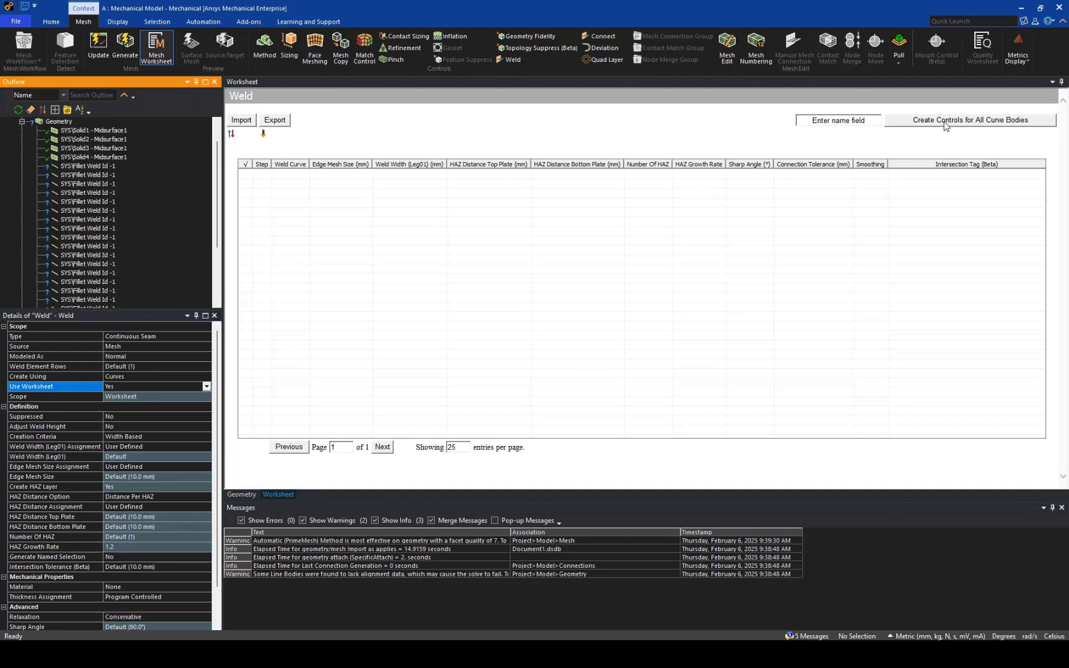
pyautogui.click(971, 120)
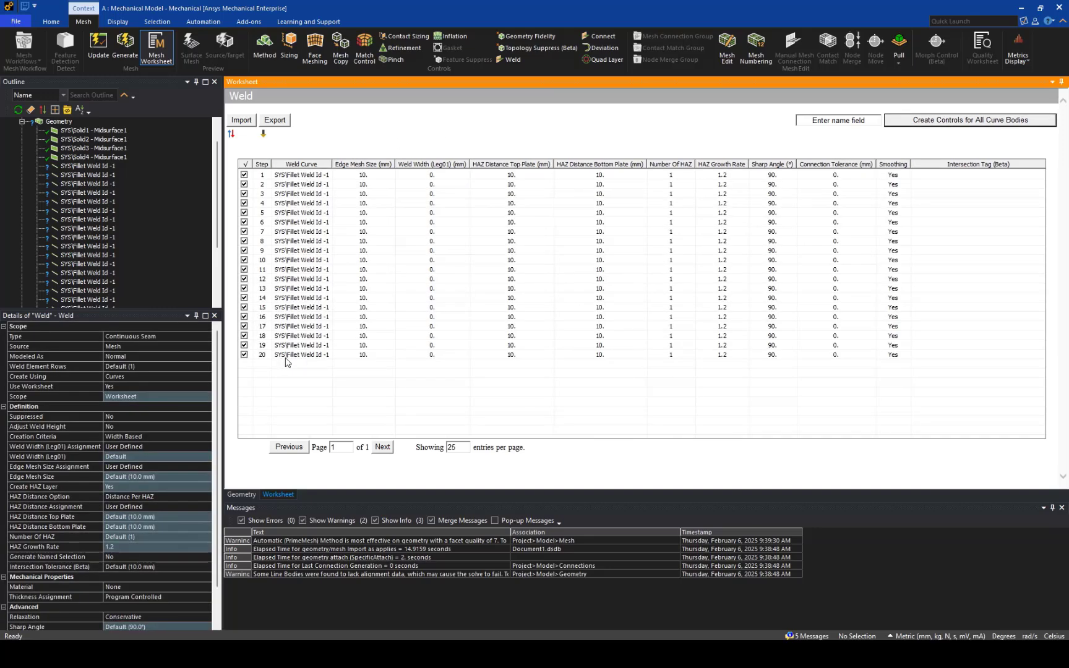
# Select the last four weld curves in the worksheet and go to them in the tree.
pyautogui.click(302, 354)
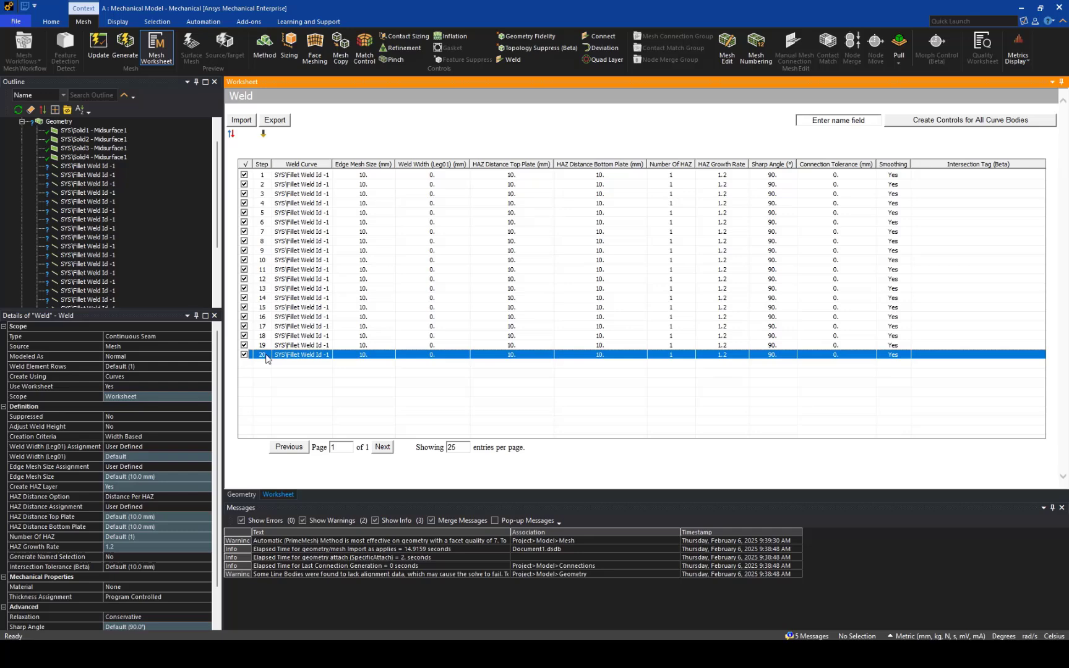
pyautogui.click(263, 327)
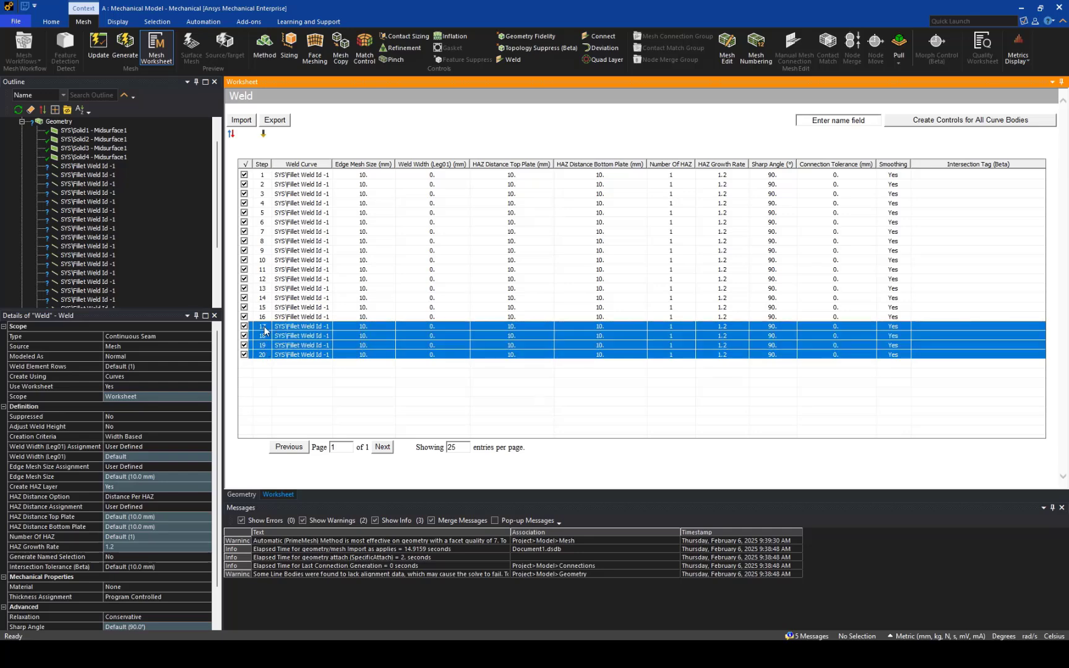
pyautogui.rightClick(301, 326)
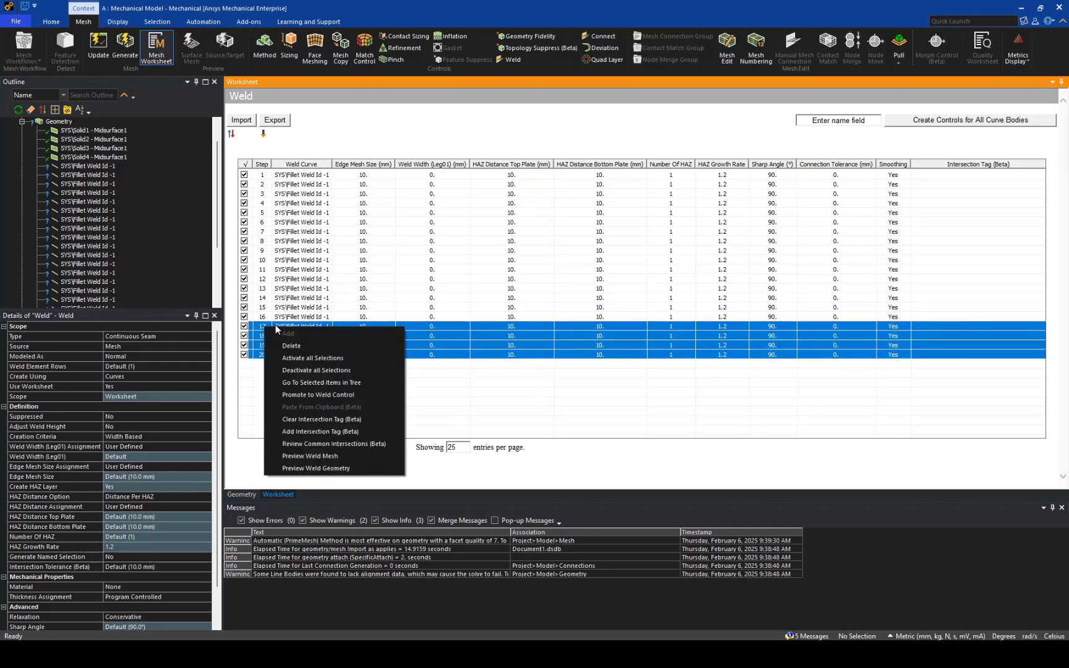
pyautogui.moveTo(322, 382)
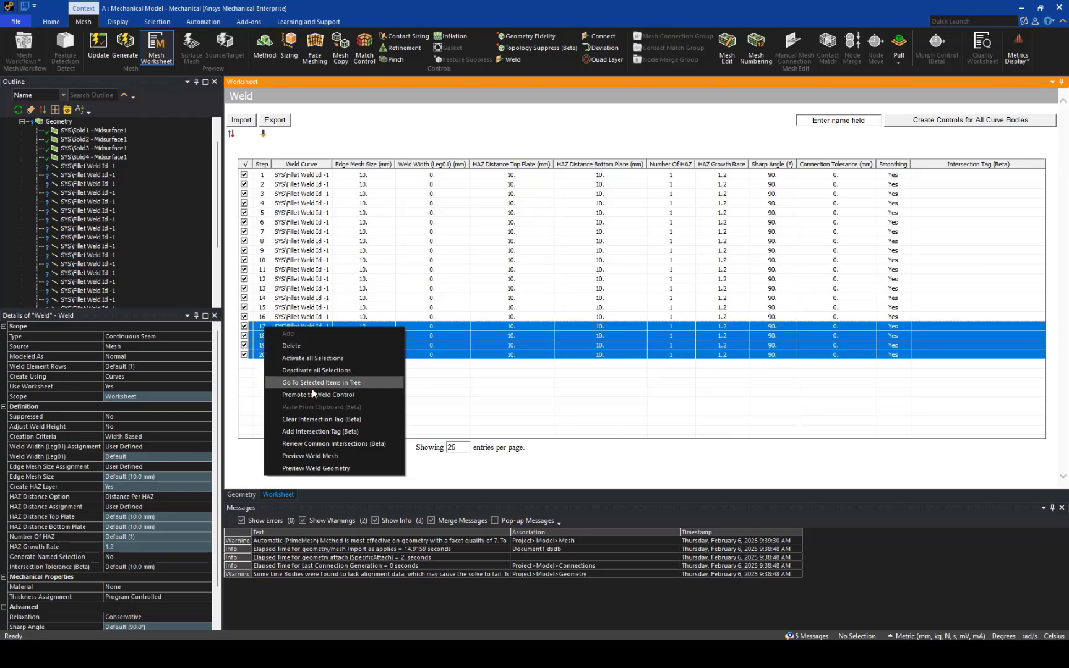
pyautogui.click(322, 383)
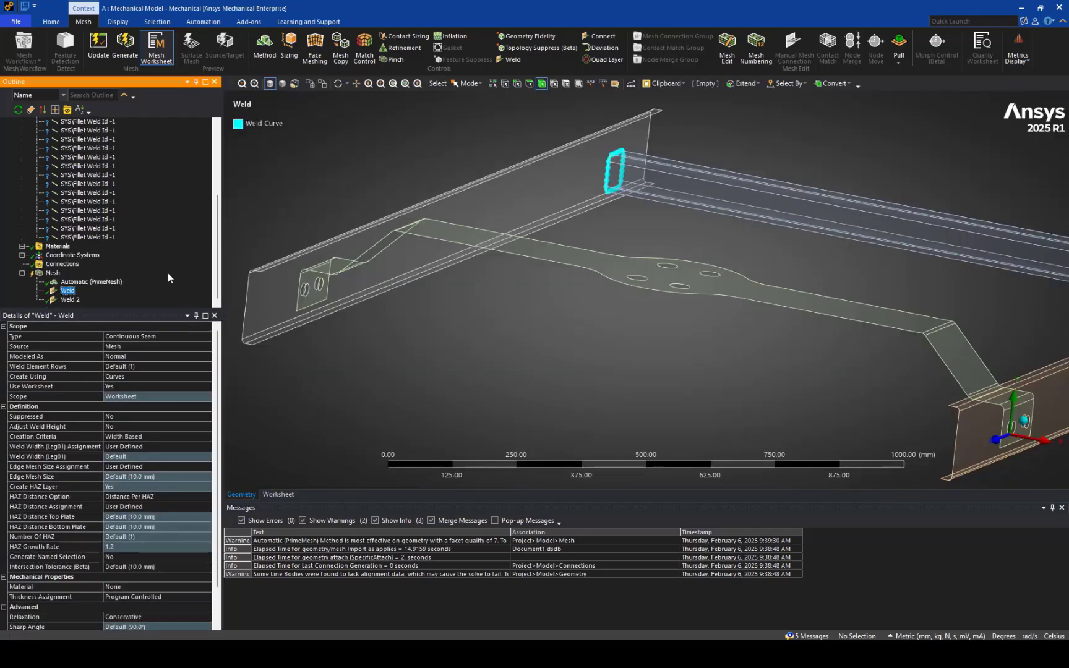
# Compare Weld 2's plug weld holes with Weld's tube-end seams, then bring up Mesh actions.
pyautogui.click(71, 300)
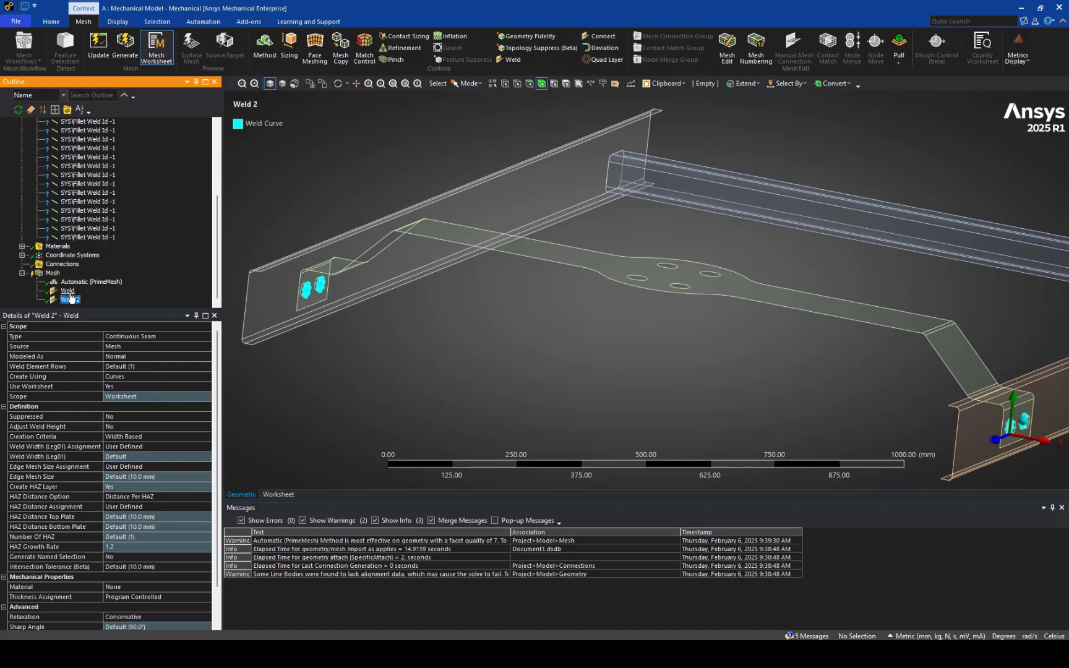
pyautogui.click(60, 291)
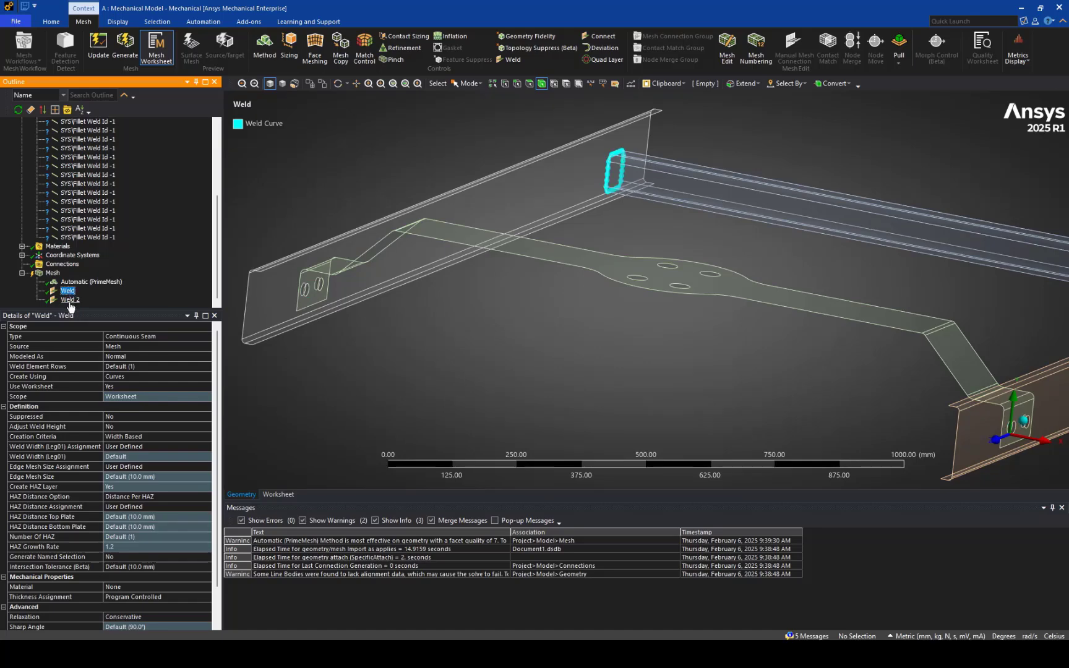
pyautogui.click(68, 300)
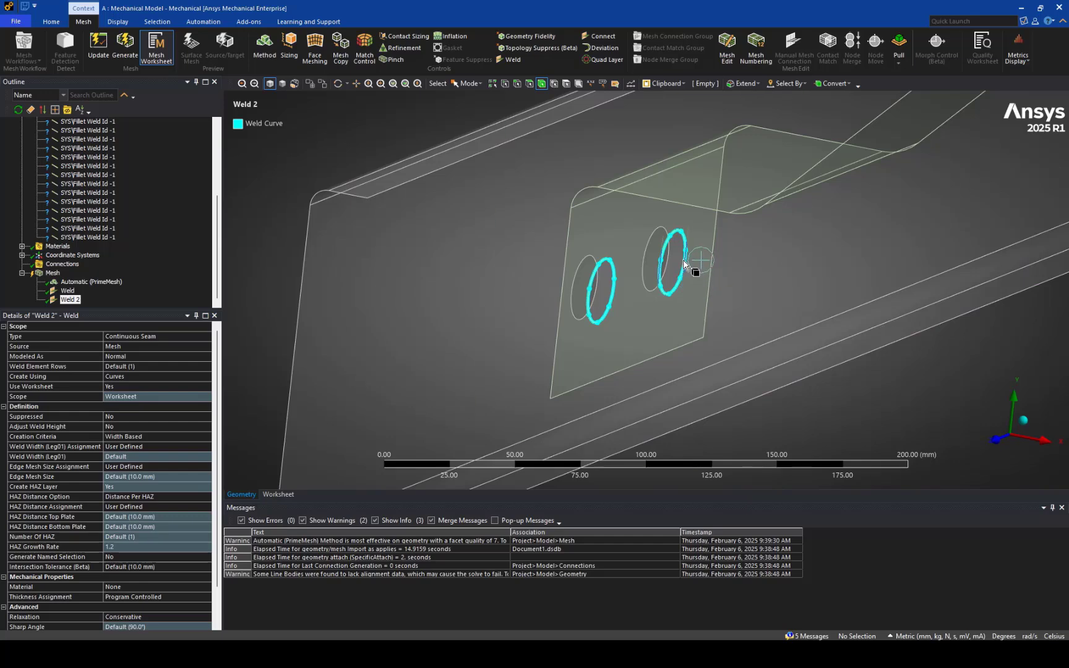
pyautogui.moveTo(691, 260)
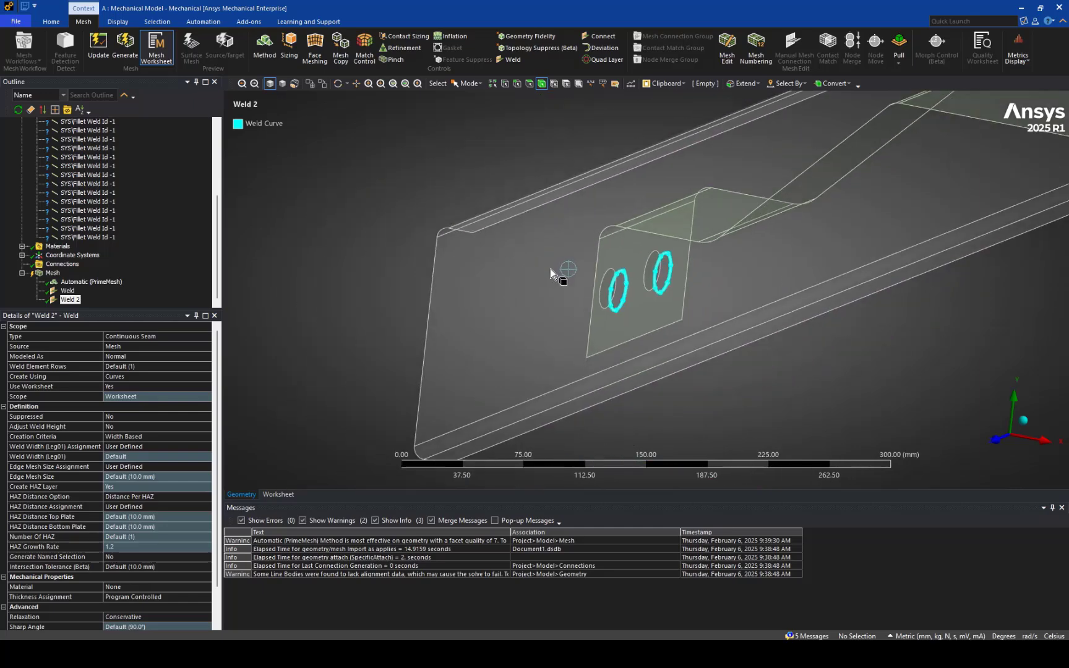
pyautogui.click(64, 291)
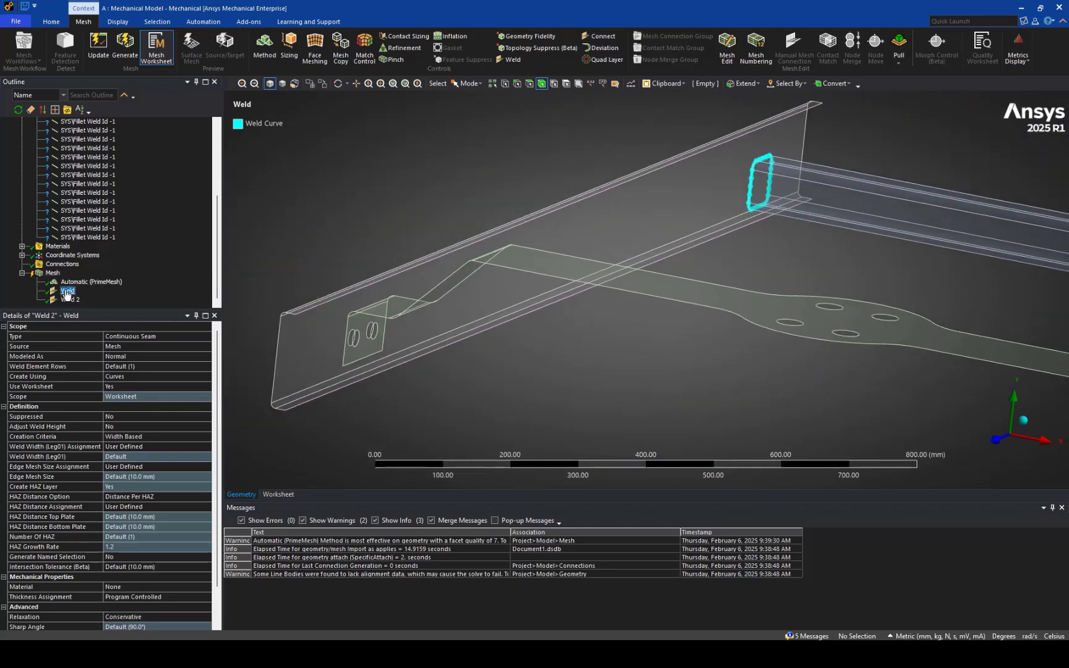
pyautogui.click(66, 291)
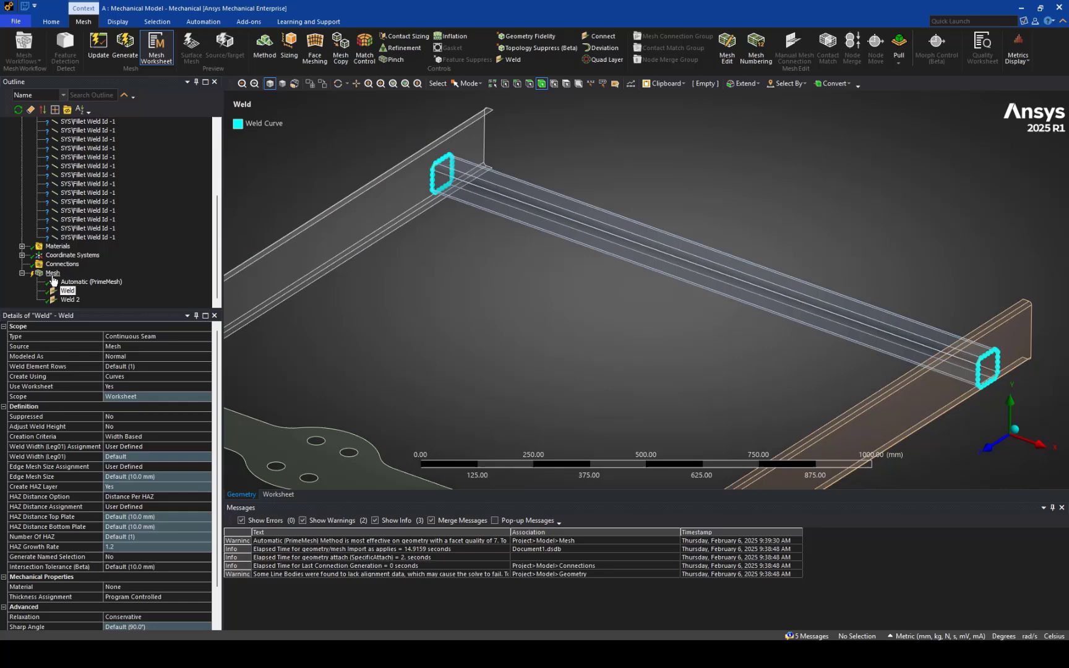
pyautogui.rightClick(52, 272)
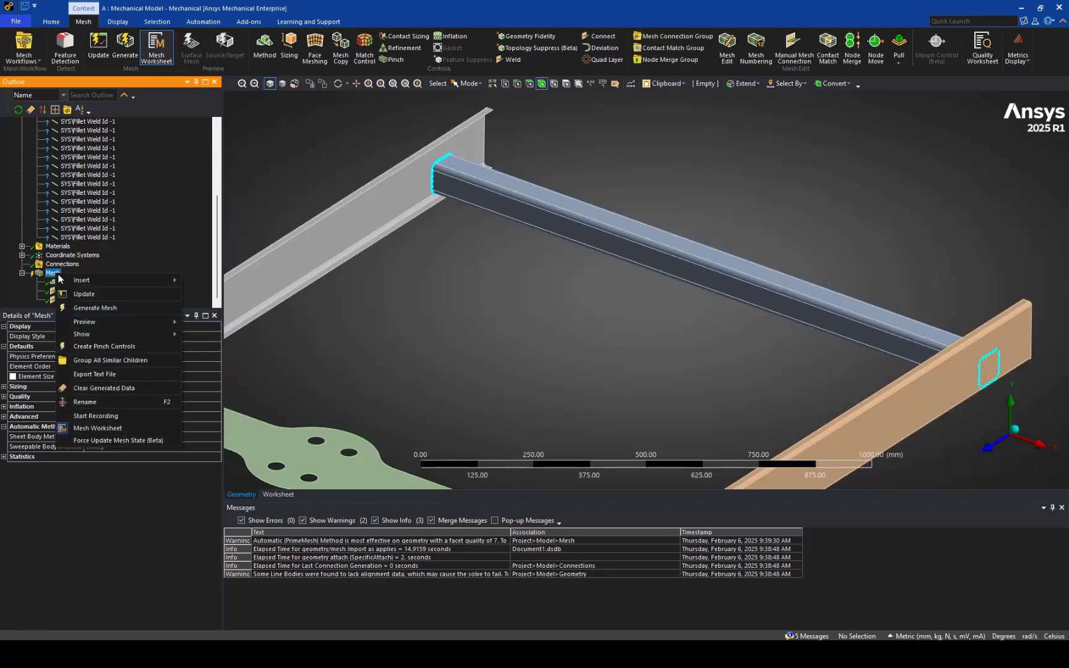
# Generate the shell mesh with weld elements and review the Weld tube-end seam's status.
pyautogui.click(95, 309)
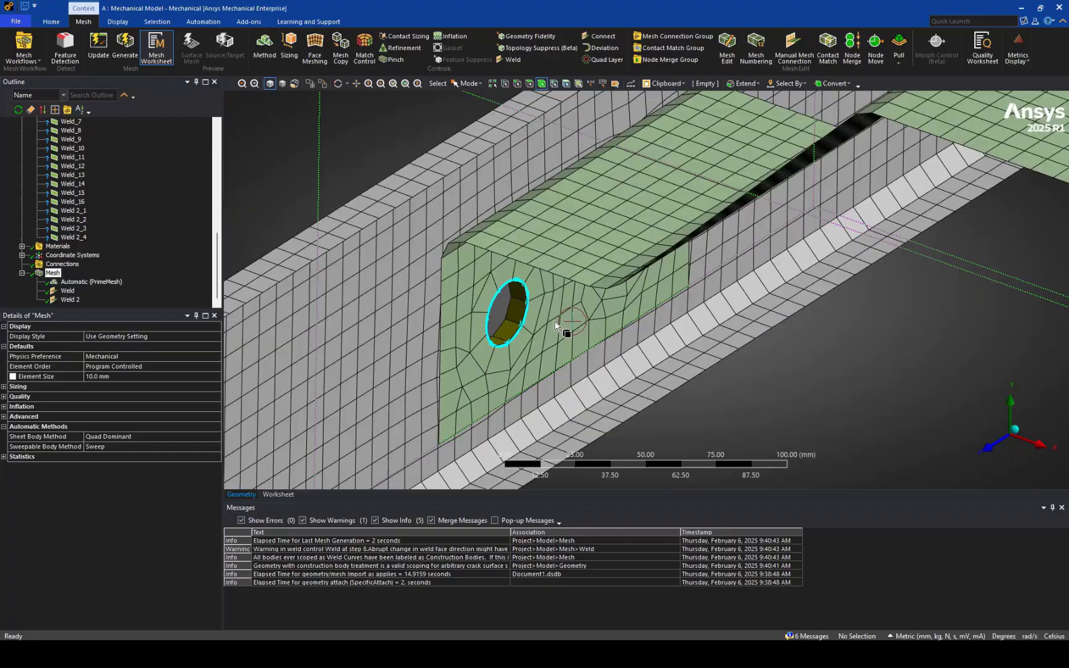
pyautogui.moveTo(546, 307); pyautogui.dragTo(614, 286)
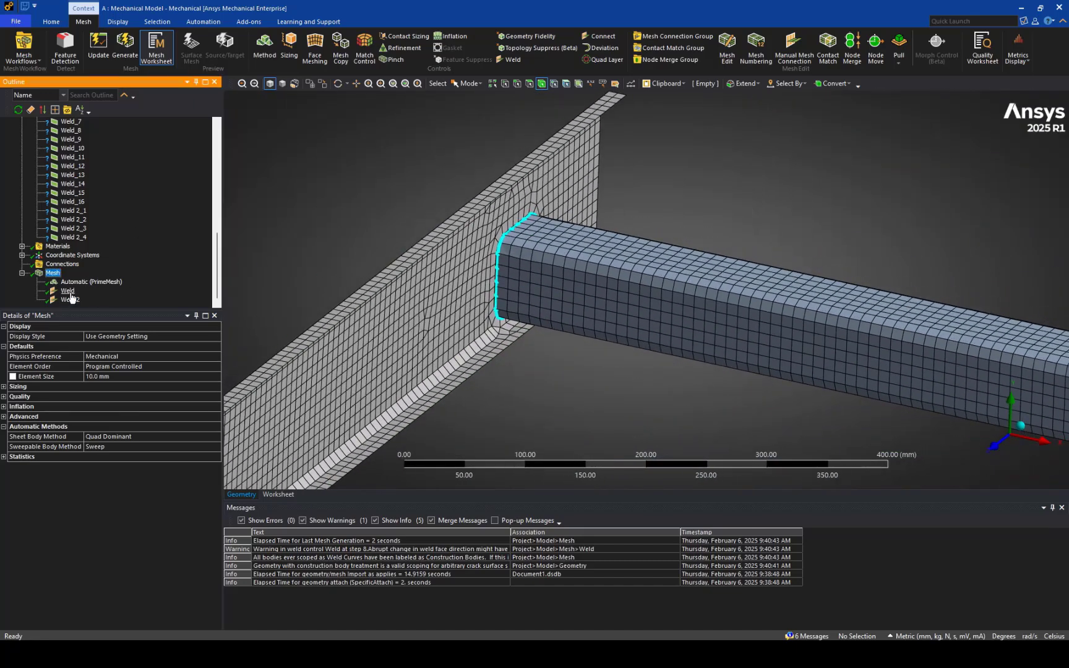
pyautogui.click(67, 291)
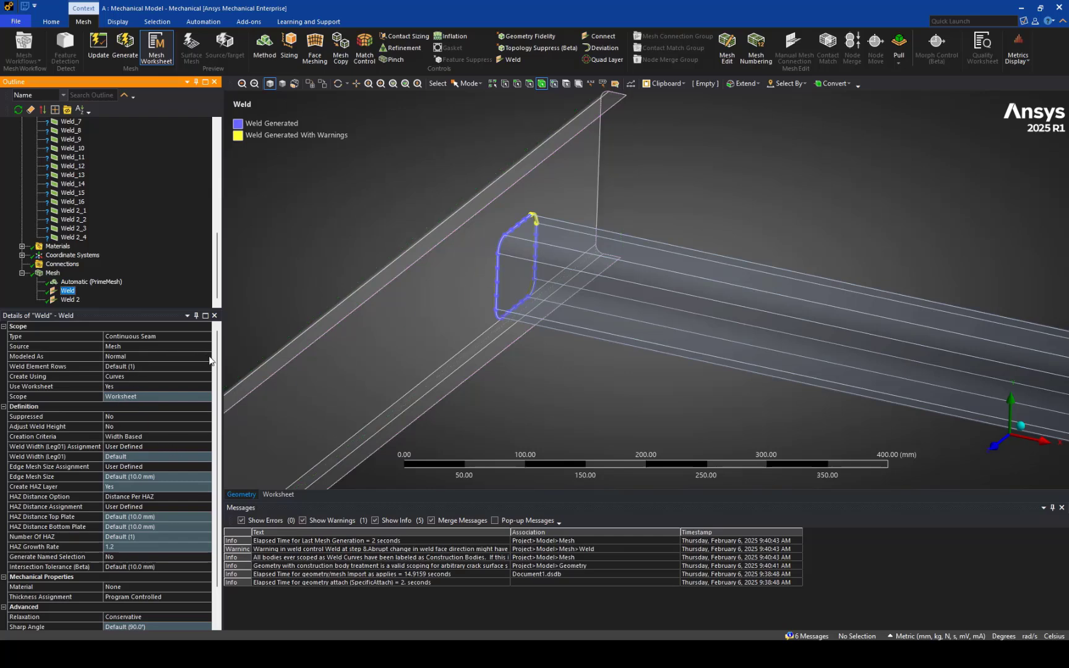
# Model the Weld seam as Normal and Angled and check material for Weld and Weld 2.
pyautogui.click(205, 356)
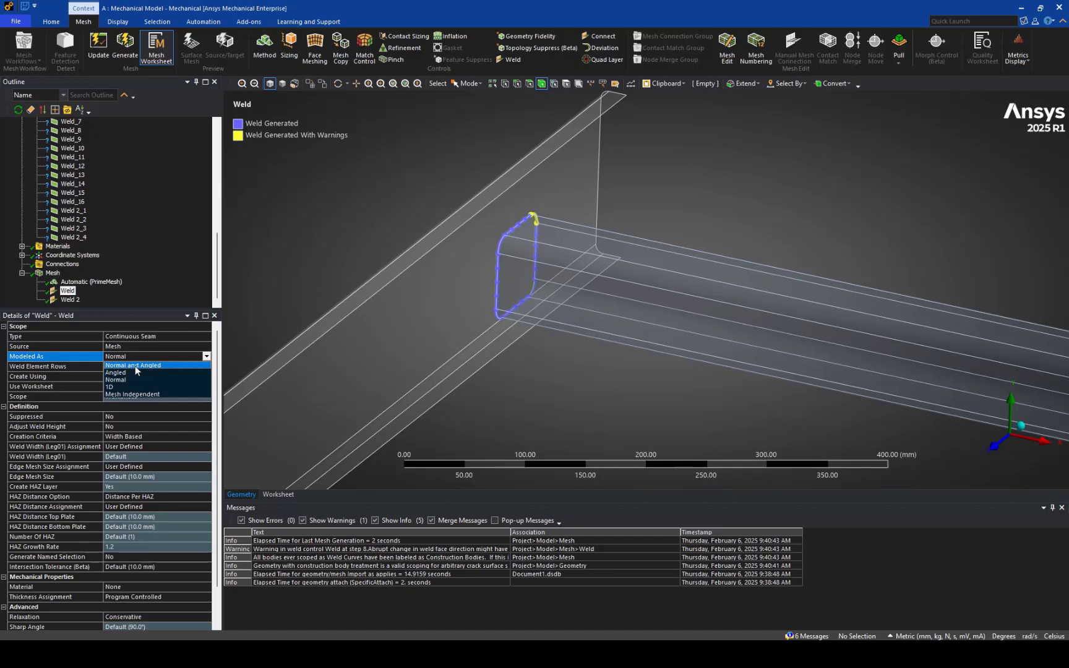
pyautogui.click(133, 365)
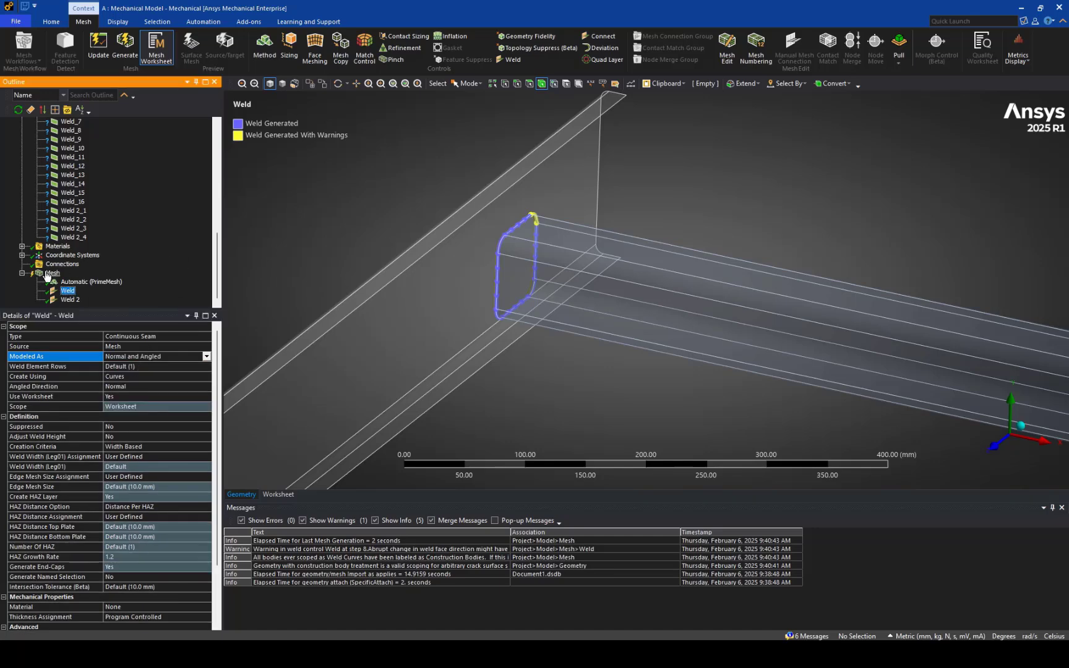
pyautogui.click(67, 299)
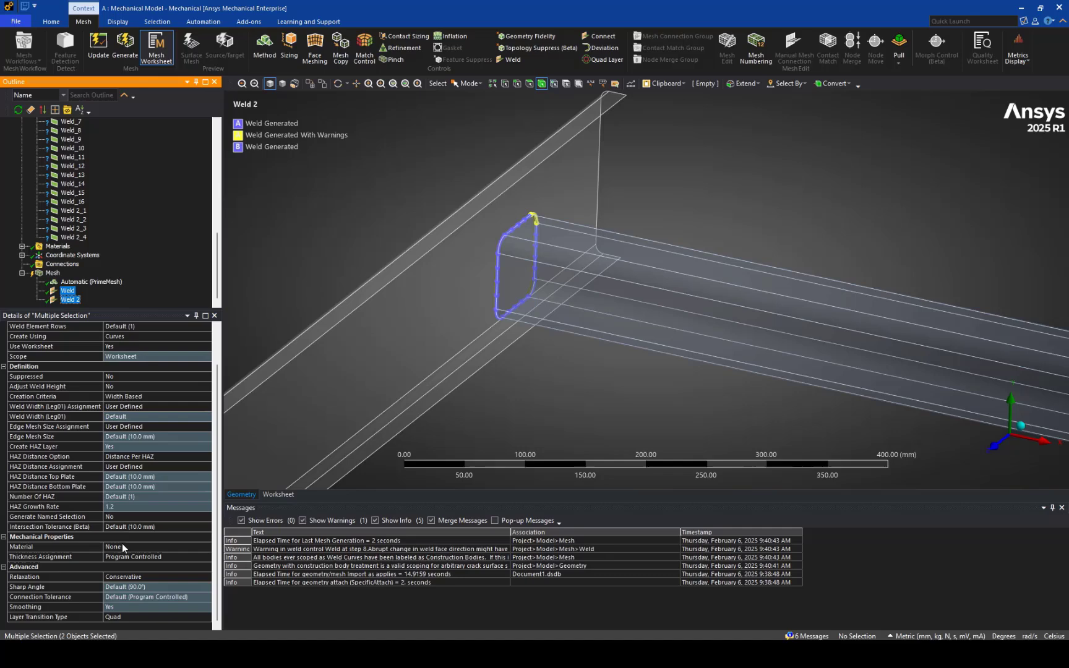
pyautogui.click(142, 547)
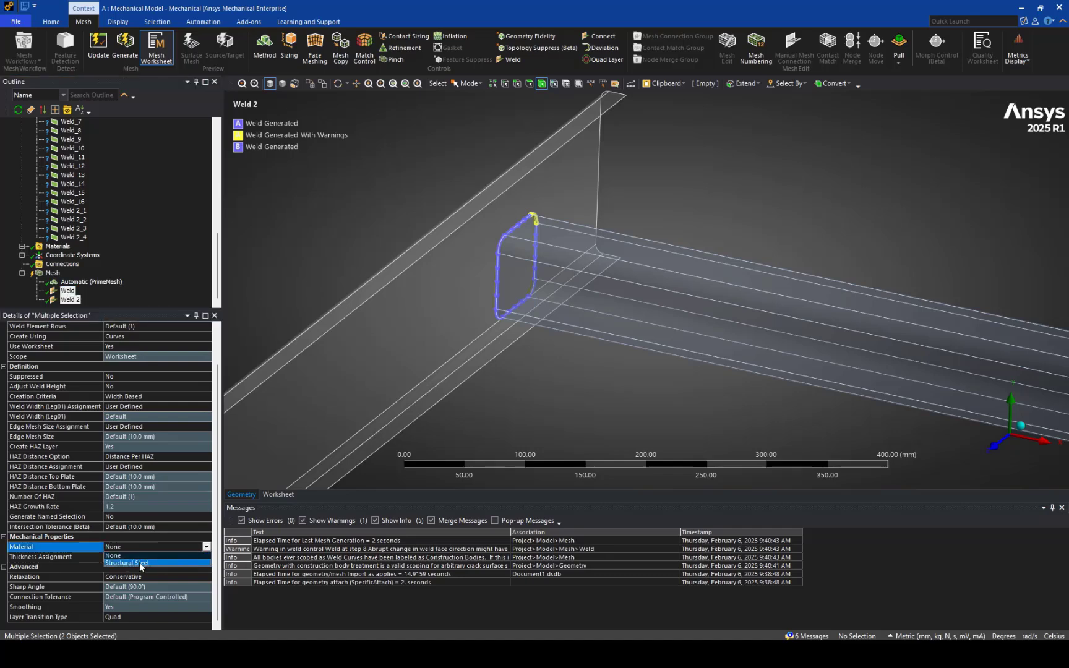
pyautogui.rightClick(52, 272)
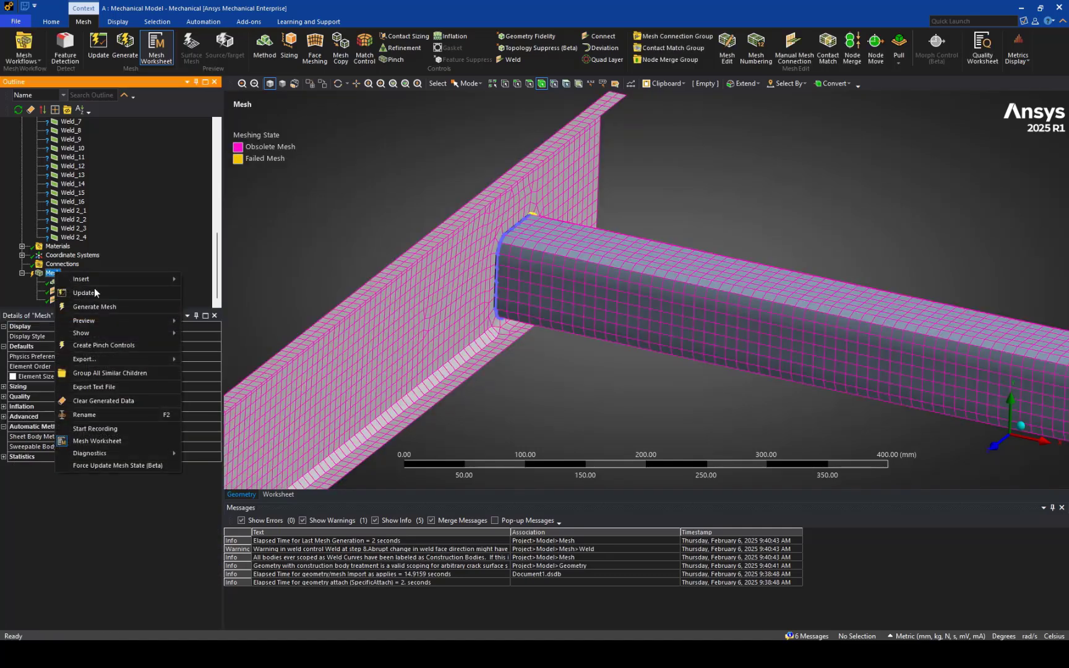
# Regenerate the mesh so welds rebuild as normal-and-angled elements, noting angled-direction warnings.
pyautogui.click(94, 307)
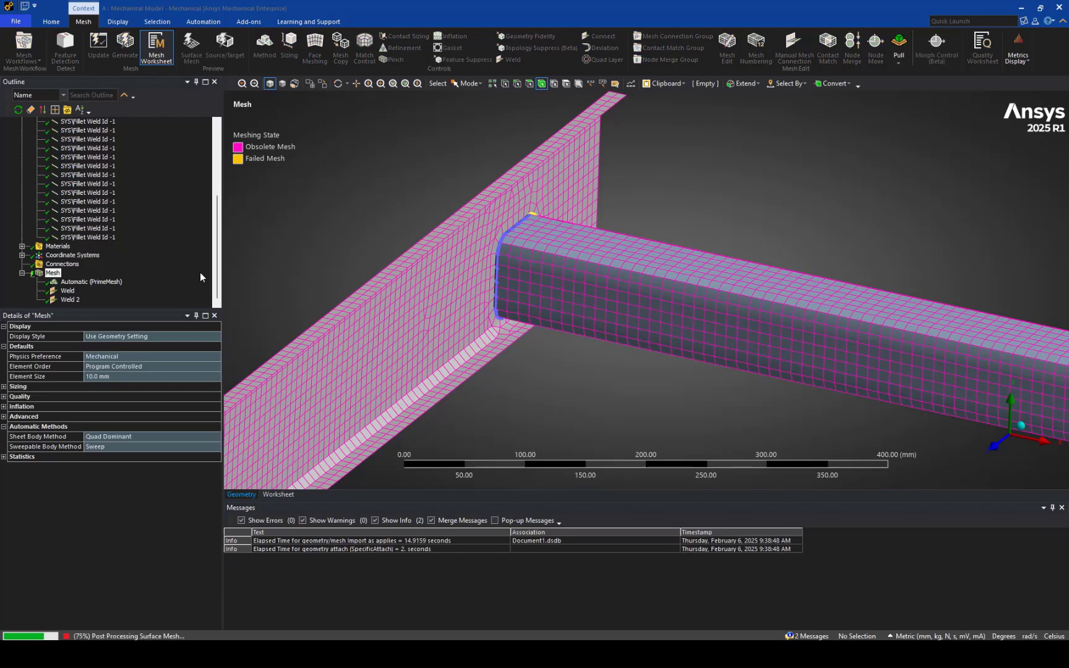
pyautogui.click(124, 47)
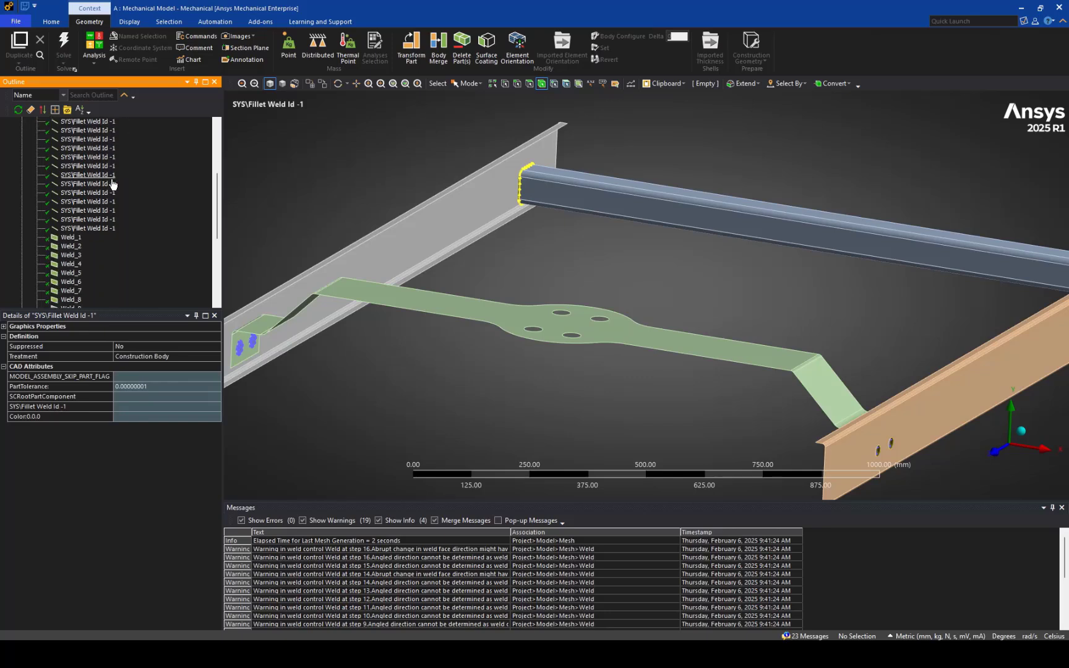
# Select all 20 fillet weld line bodies to confirm their Construction Body treatment.
pyautogui.click(86, 228)
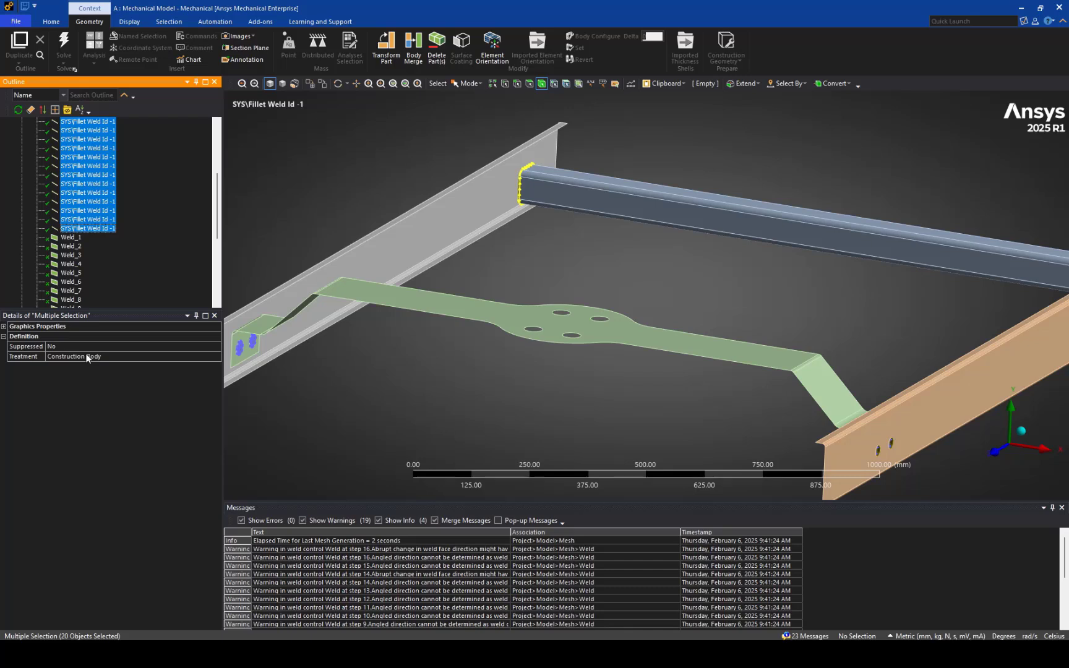
pyautogui.moveTo(73, 240)
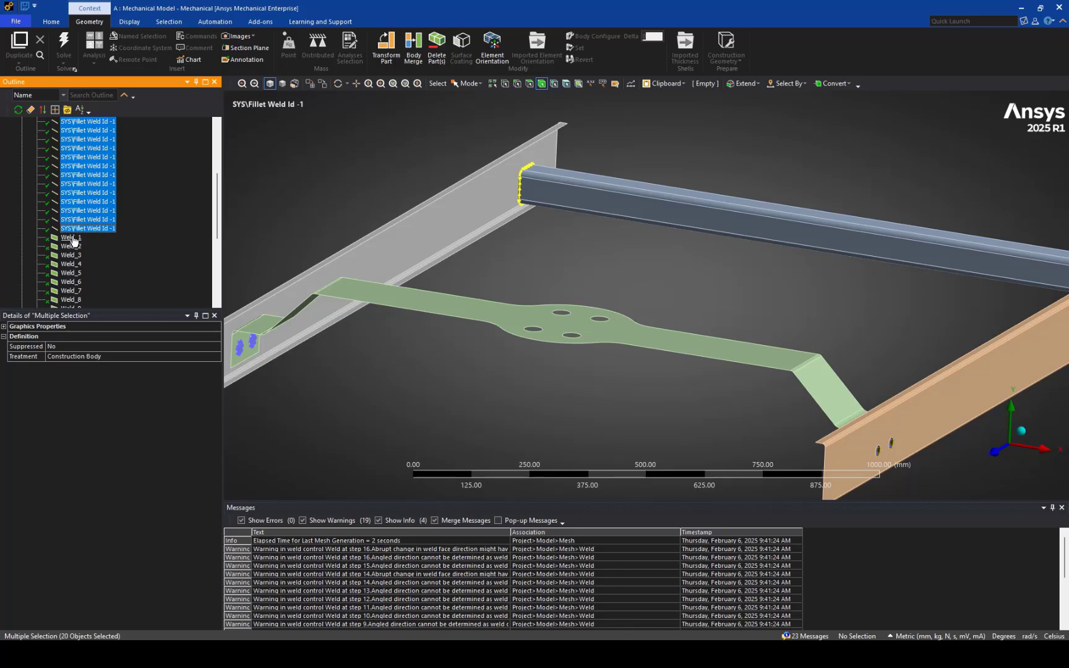